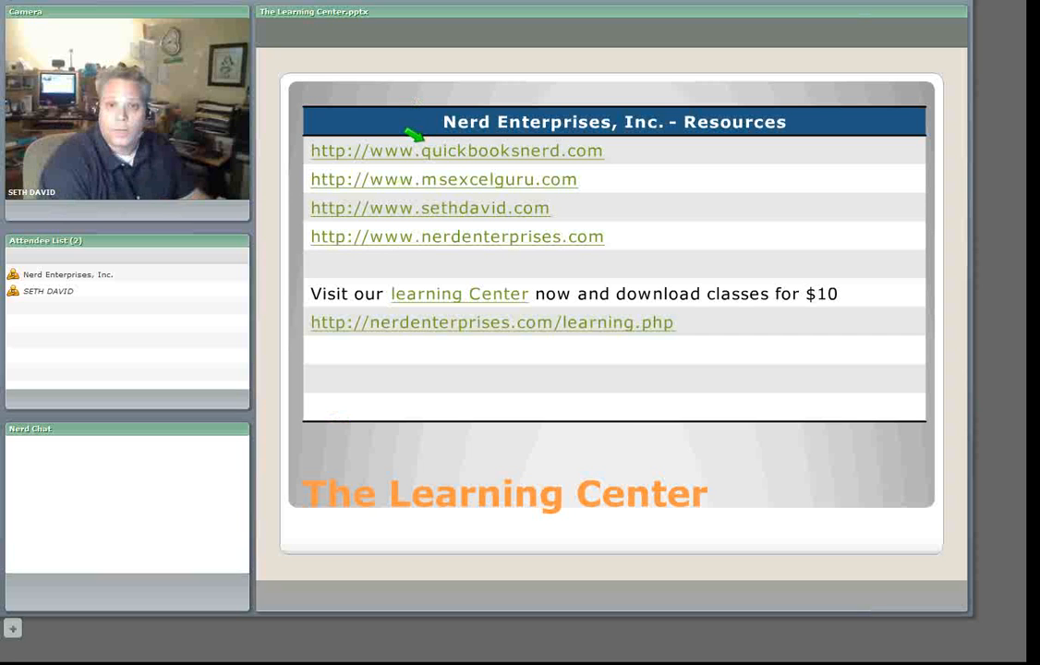
{"action": "mouse_move", "coordinate": [521, 144]}
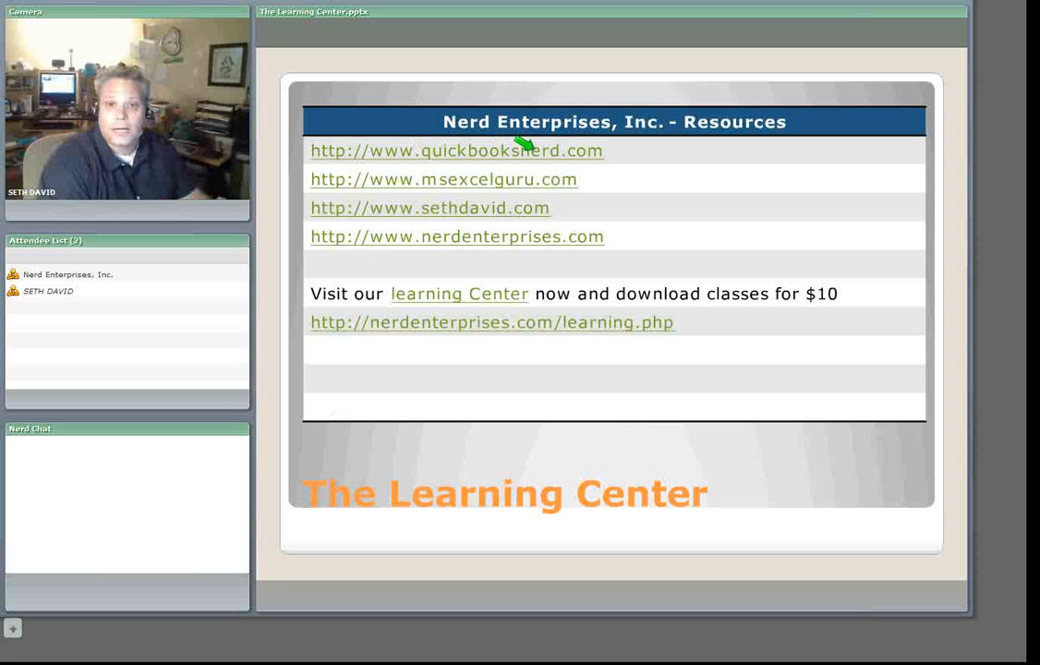
{"action": "mouse_move", "coordinate": [453, 139]}
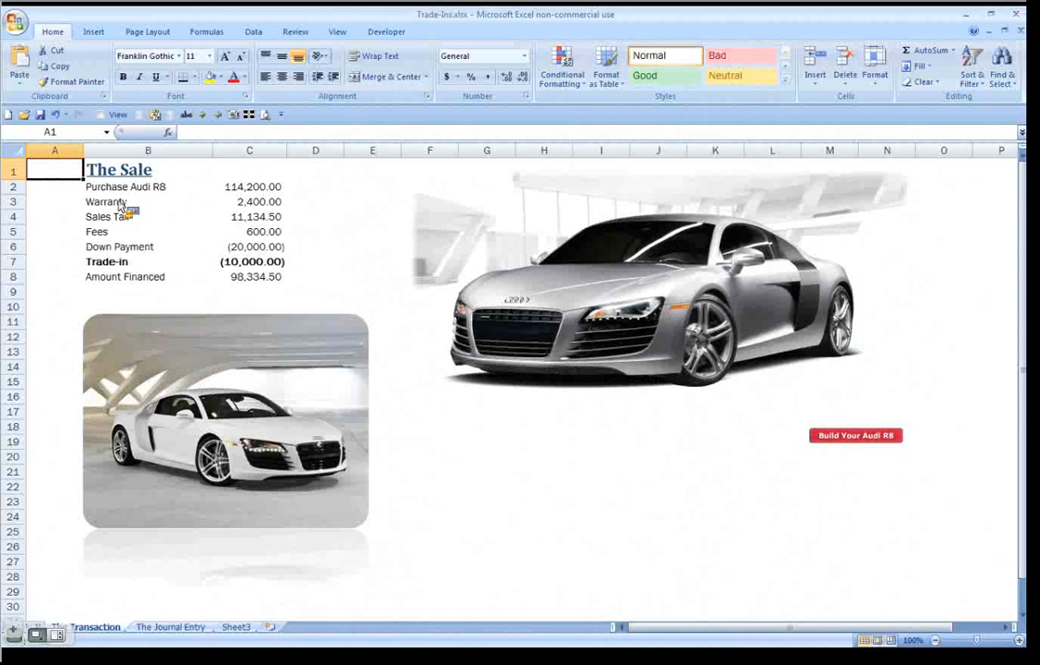
{"action": "mouse_move", "coordinate": [109, 226]}
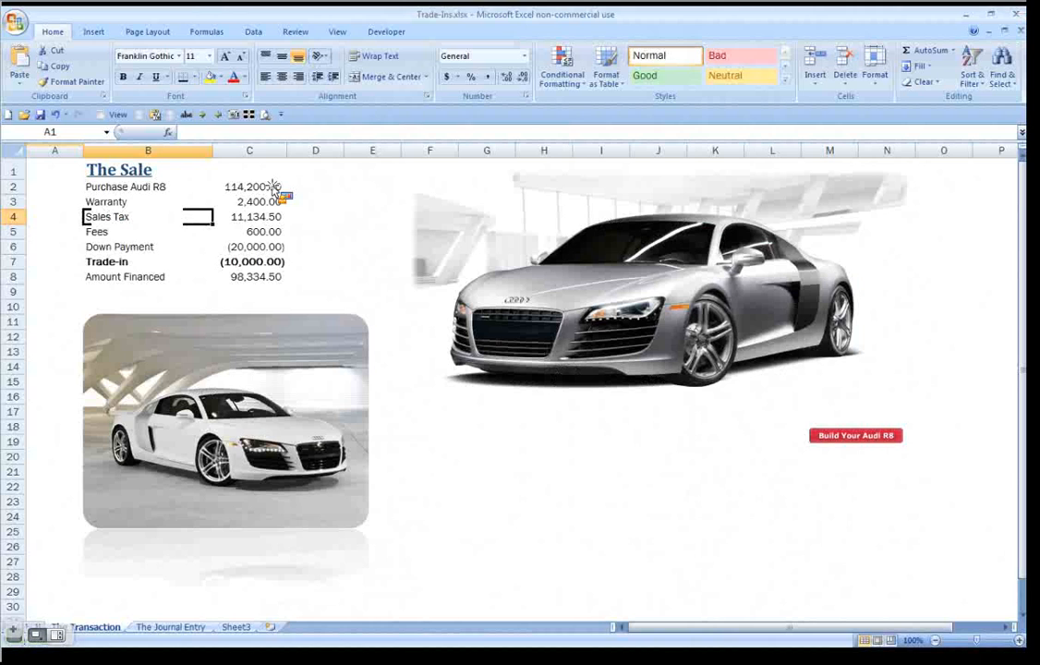
Step through the Sales Tax line and on toward the Amount Financed line of the Audi R8 sale.
{"action": "left_click", "coordinate": [249, 187]}
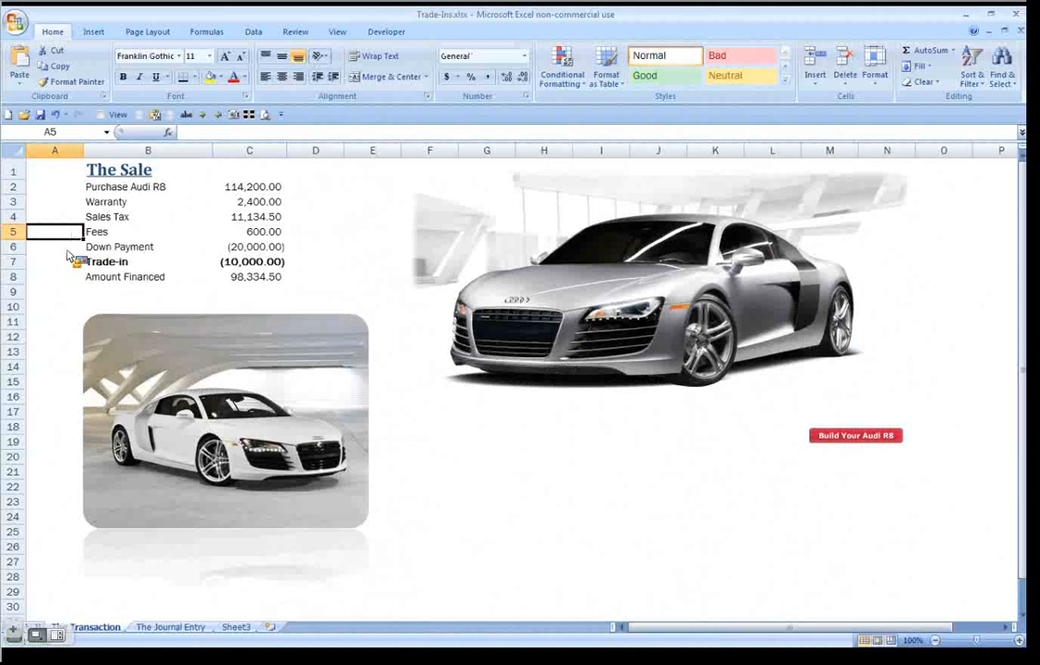
{"action": "left_click", "coordinate": [53, 247]}
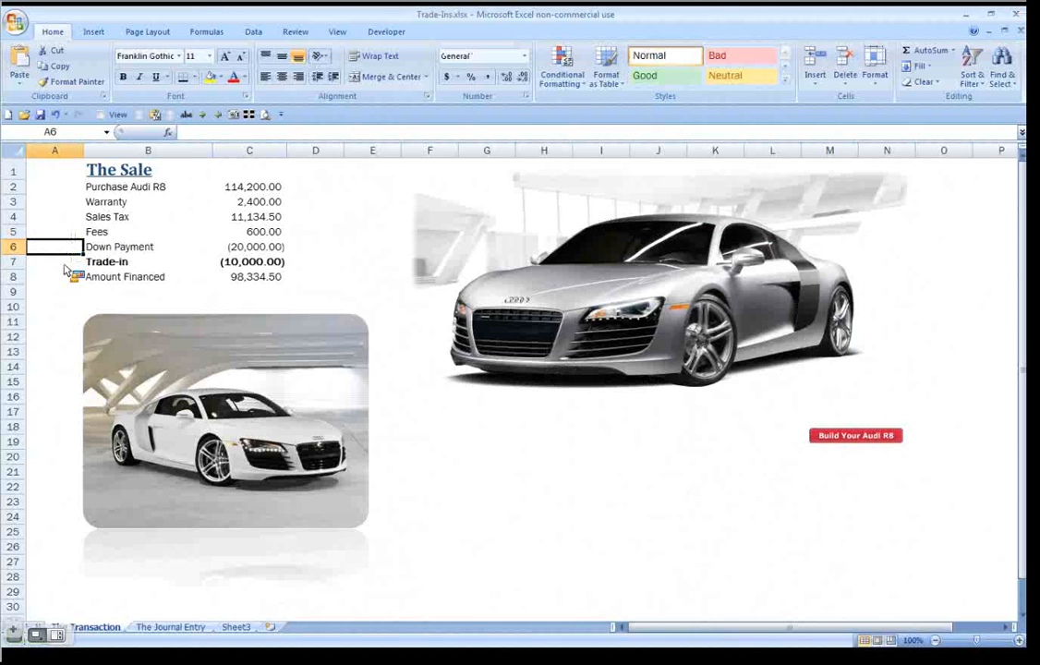
{"action": "left_click", "coordinate": [54, 262]}
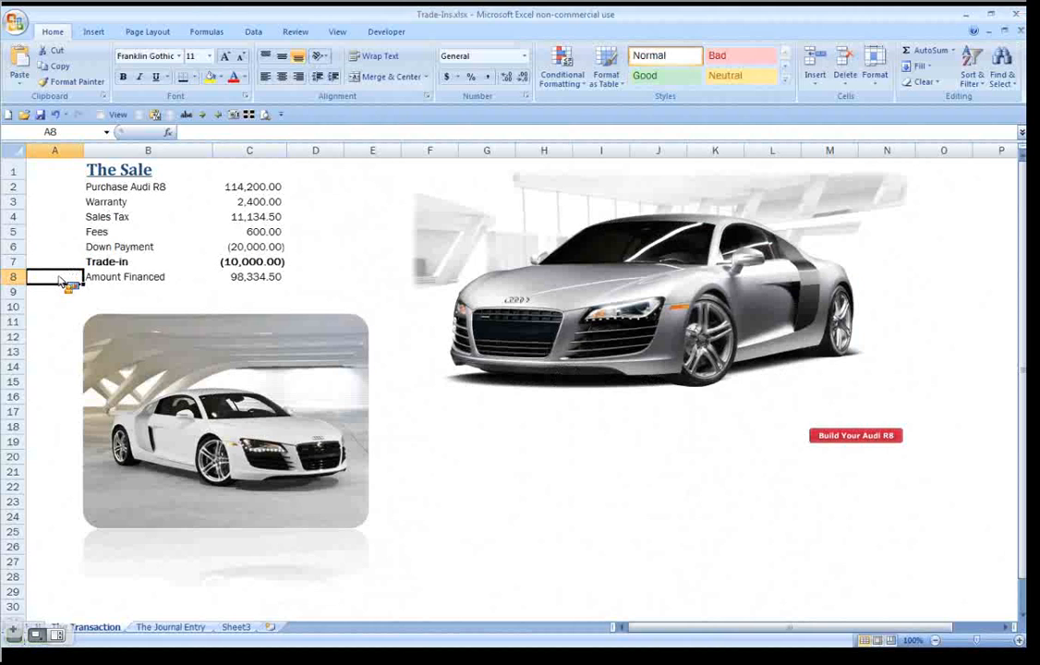
{"action": "mouse_move", "coordinate": [66, 285]}
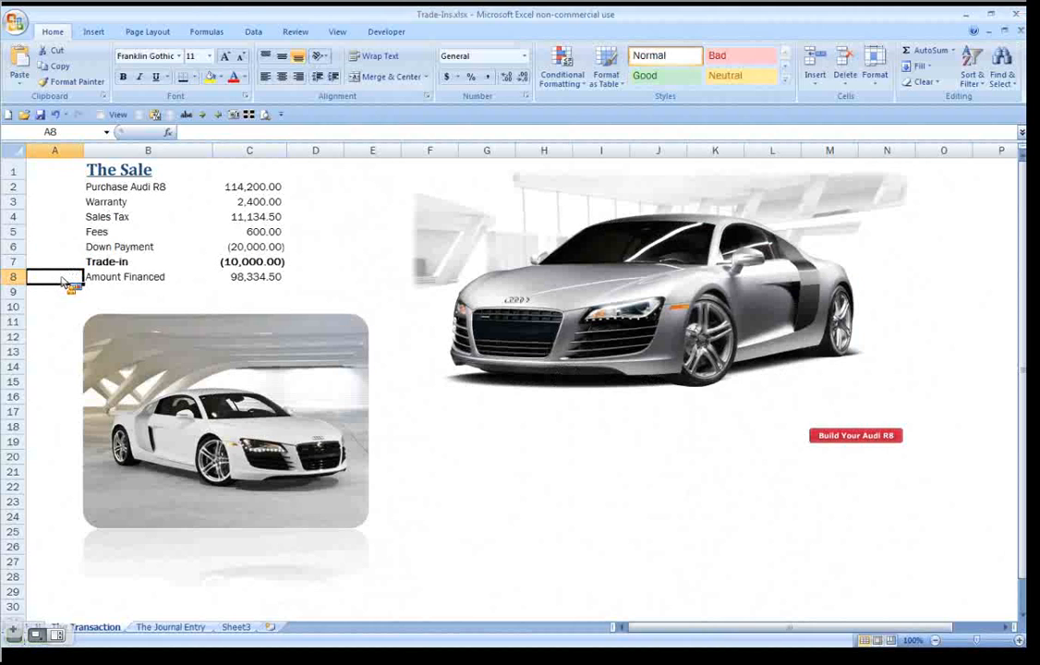
{"action": "mouse_move", "coordinate": [162, 286]}
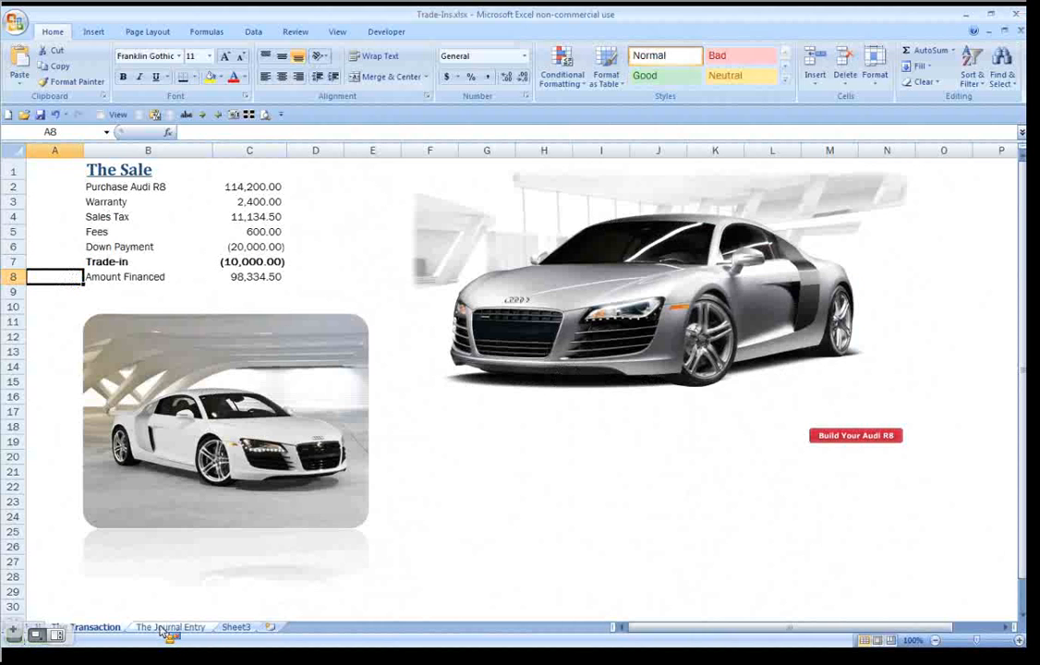
Review the Inventory, Cost of Sales, Unearned Warranty Revenue and Sales Tax Payable credit entries.
{"action": "left_click", "coordinate": [170, 629]}
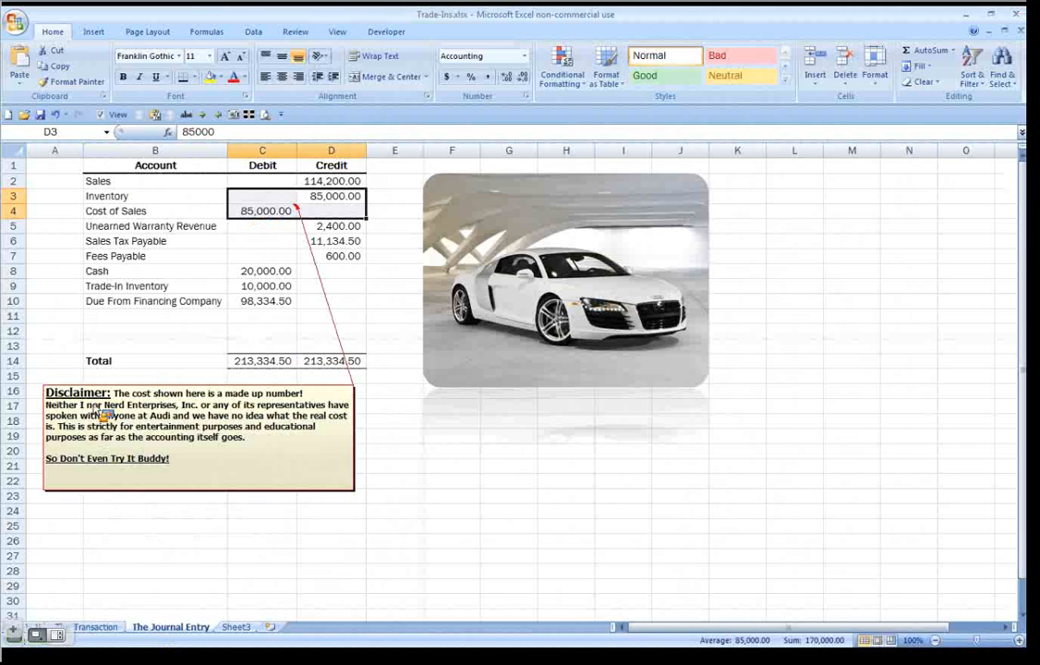
{"action": "mouse_move", "coordinate": [201, 205]}
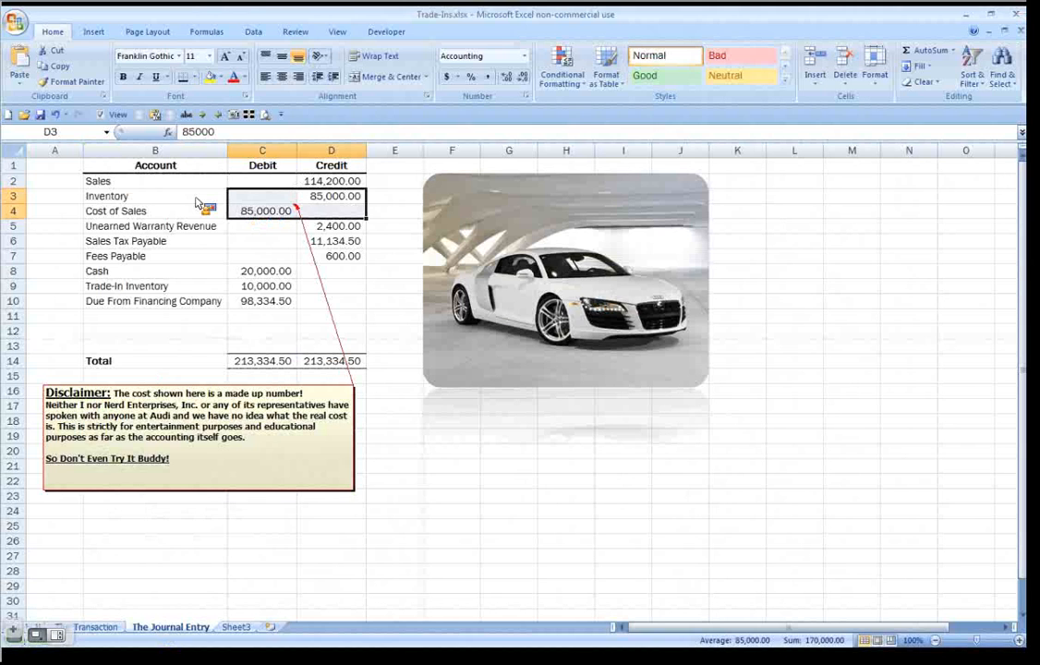
{"action": "left_click", "coordinate": [155, 196]}
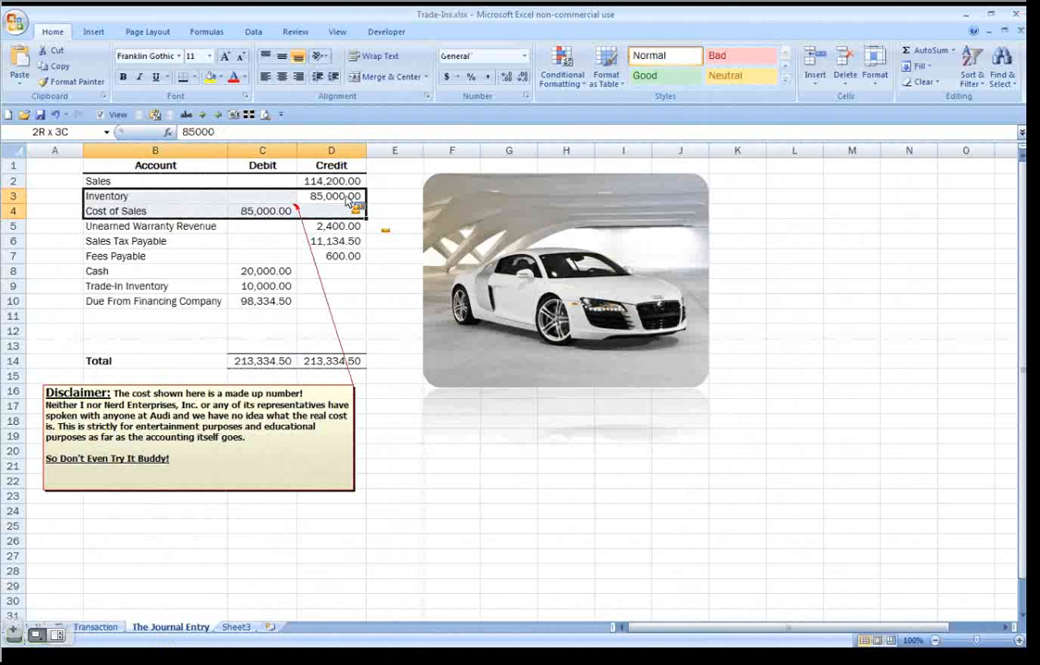
{"action": "left_click", "coordinate": [155, 211]}
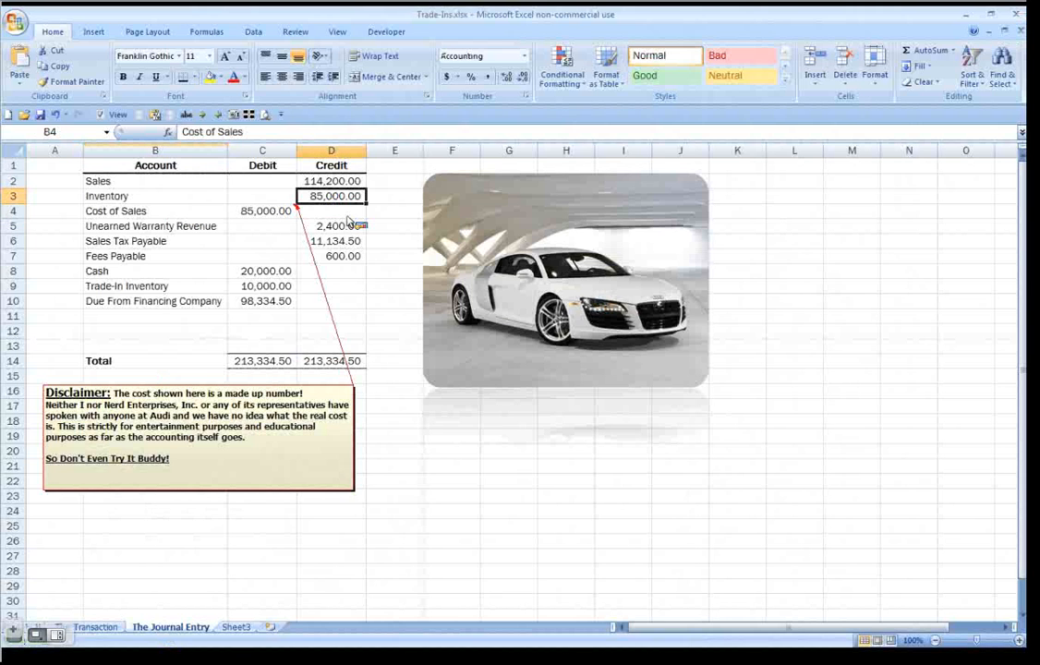
{"action": "left_click", "coordinate": [331, 226]}
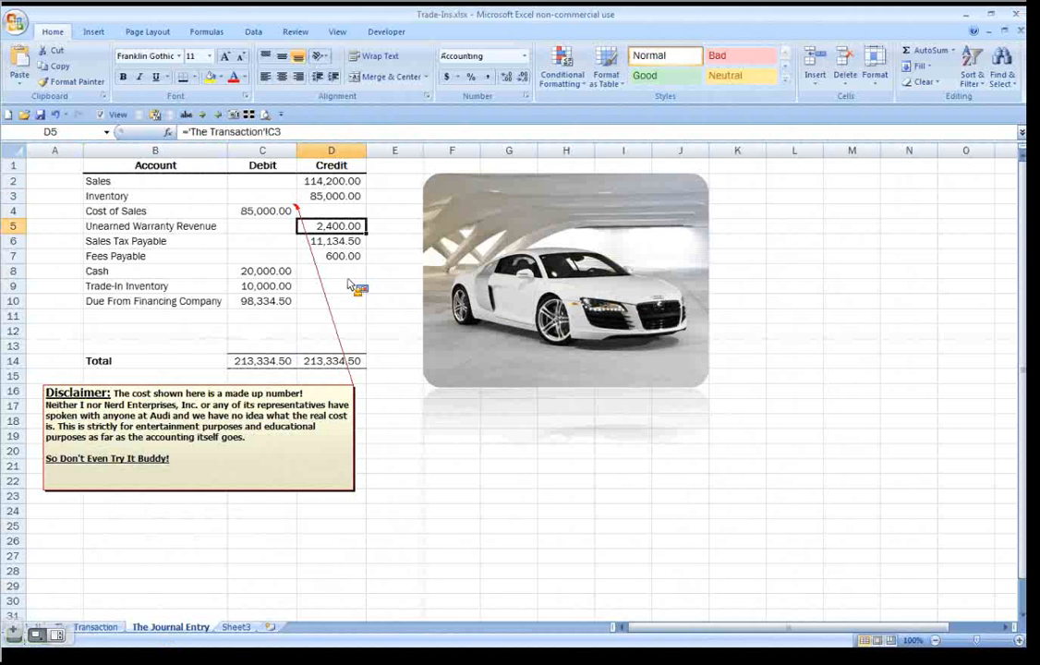
{"action": "mouse_move", "coordinate": [355, 249]}
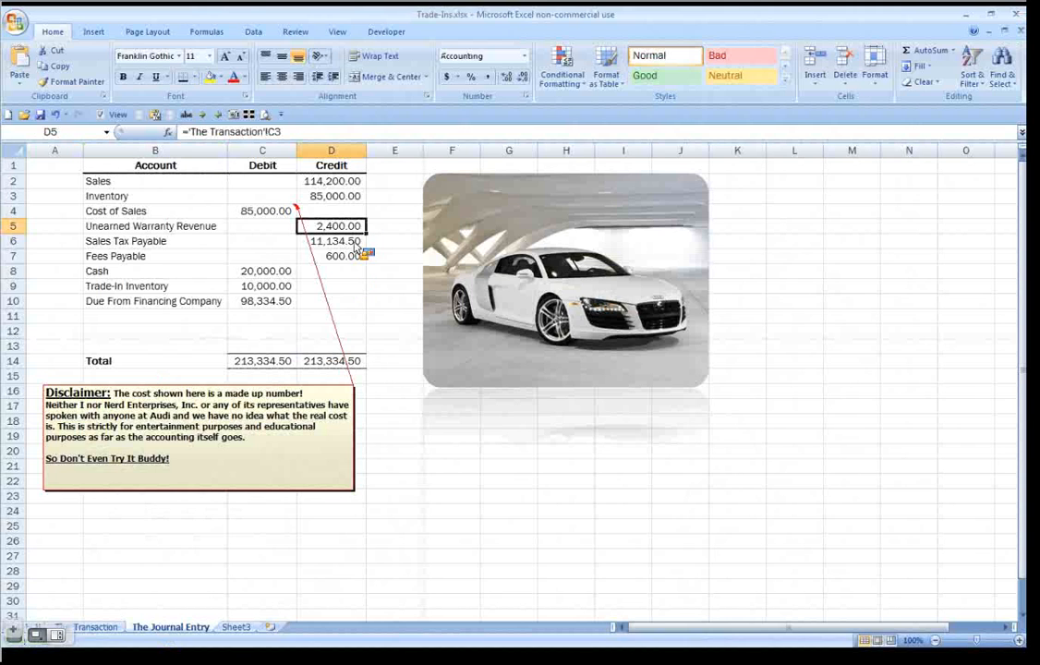
{"action": "left_click", "coordinate": [331, 240]}
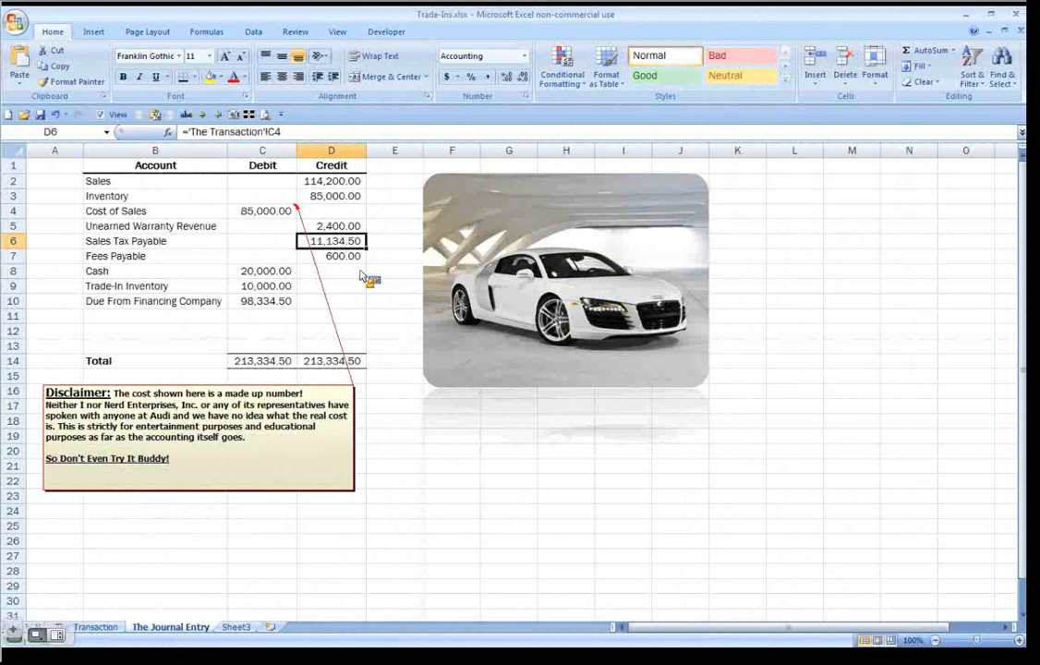
{"action": "mouse_move", "coordinate": [347, 273]}
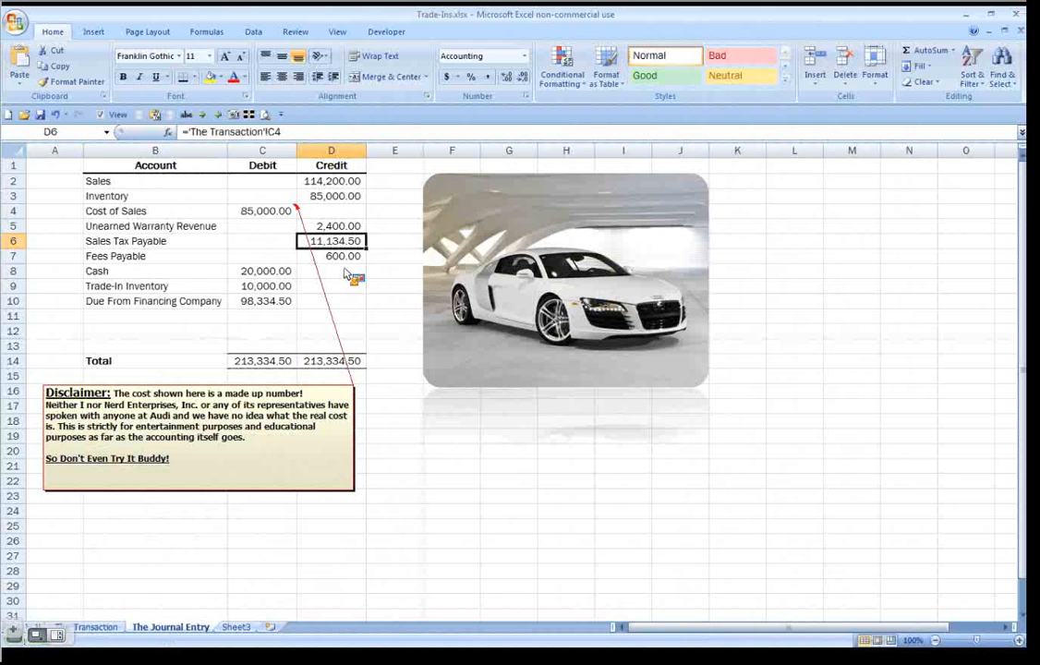
Review the Cash, Trade-In Inventory and Due From Financing Company debits, highlight the rows, and switch to QuickBooks.
{"action": "left_click", "coordinate": [261, 269]}
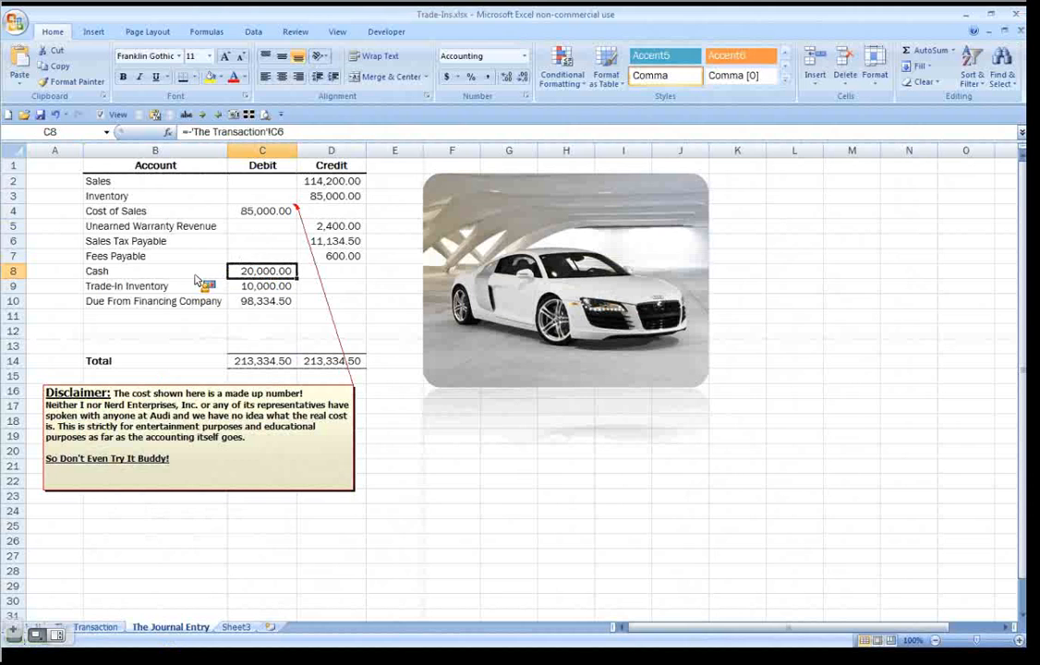
{"action": "left_click", "coordinate": [262, 284]}
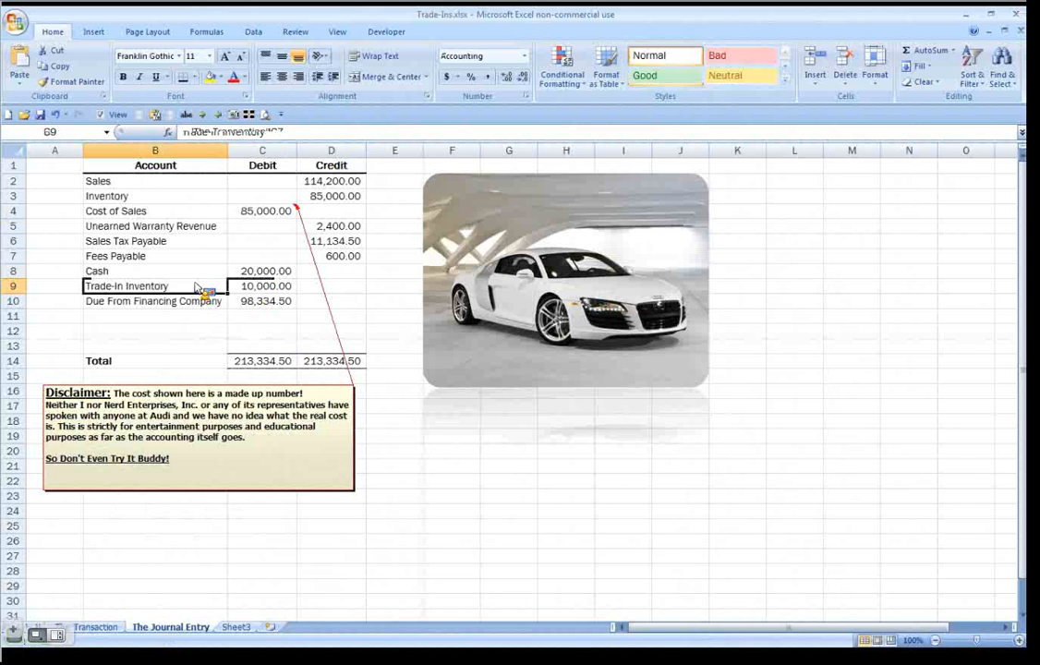
{"action": "left_click", "coordinate": [262, 302]}
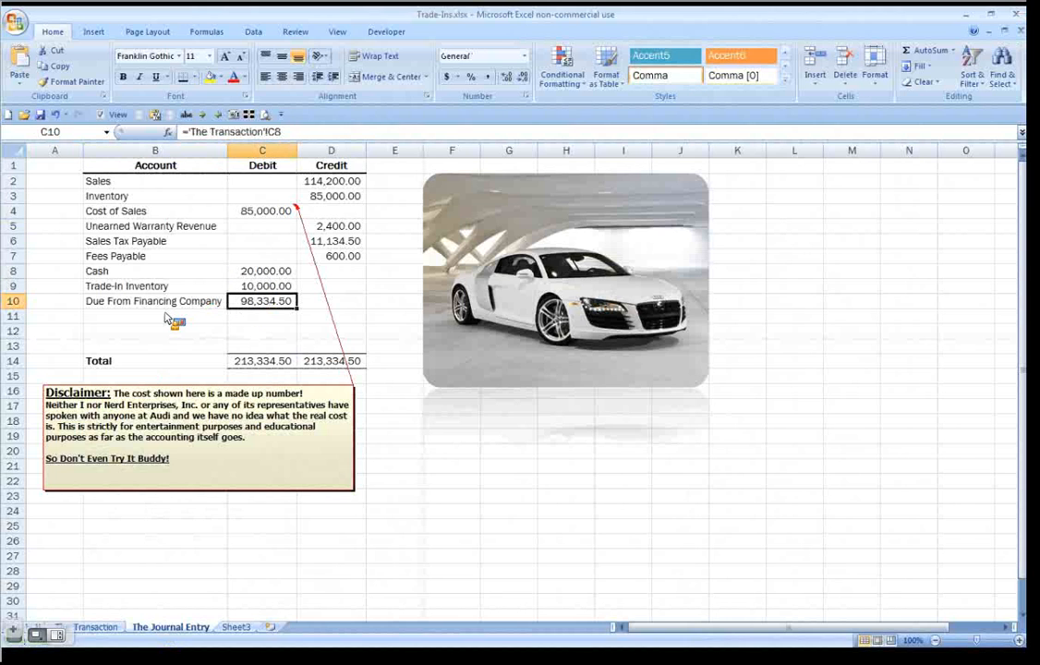
{"action": "left_click", "coordinate": [155, 316]}
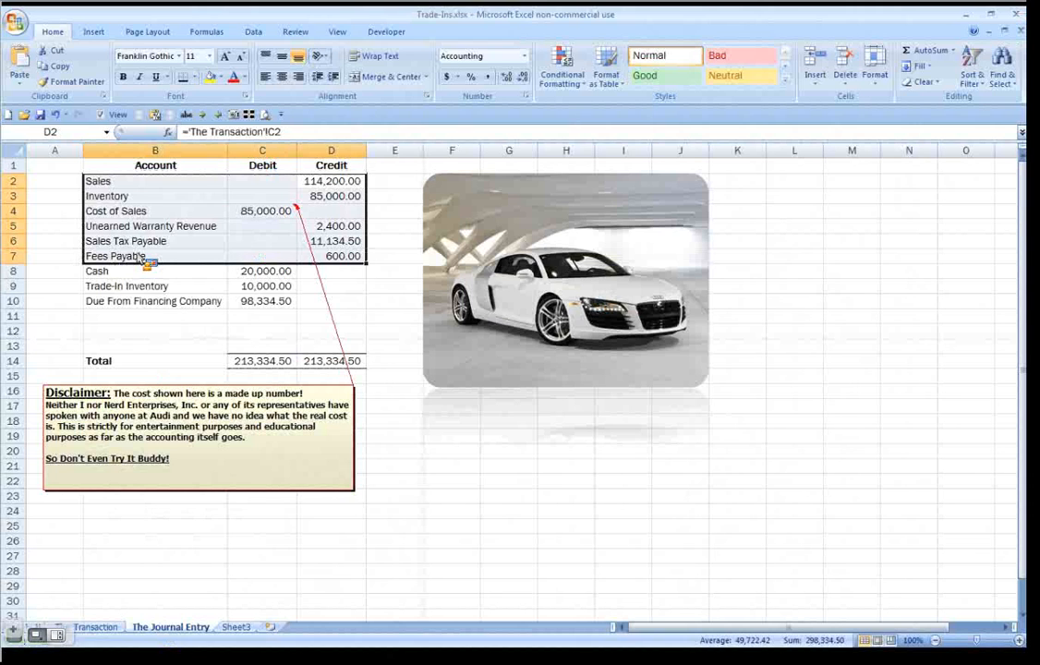
{"action": "mouse_move", "coordinate": [140, 270]}
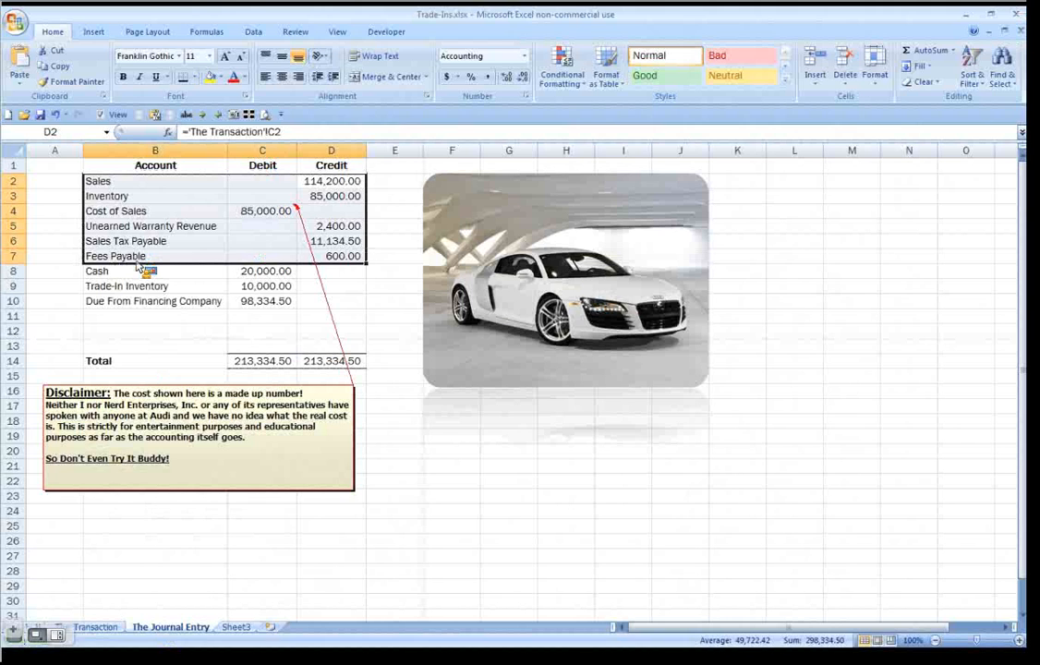
{"action": "mouse_move", "coordinate": [232, 231]}
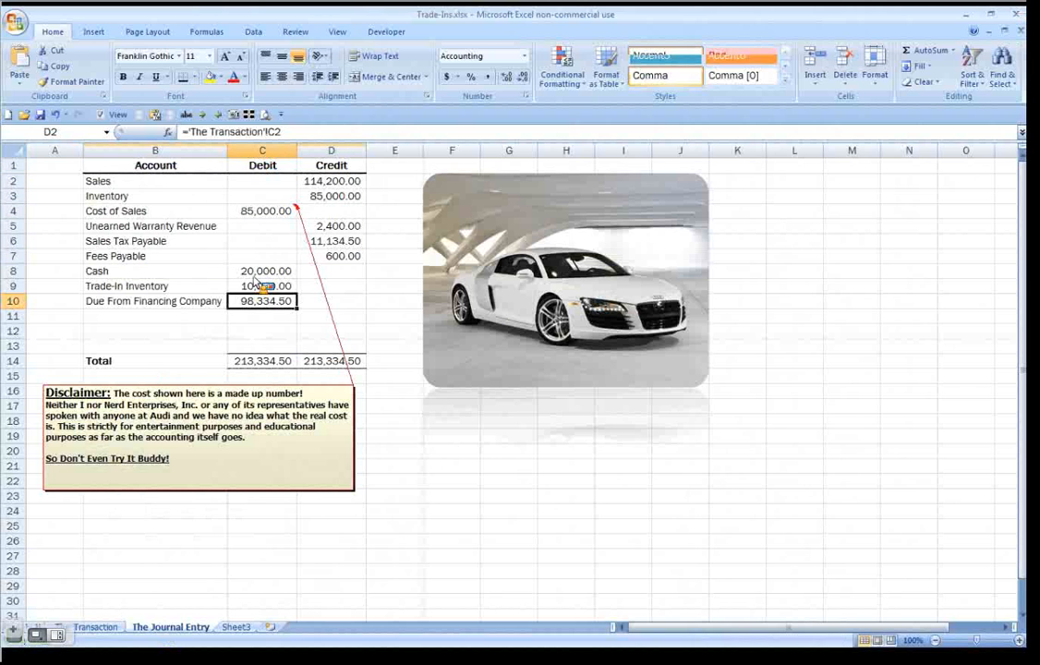
{"action": "left_click", "coordinate": [260, 270]}
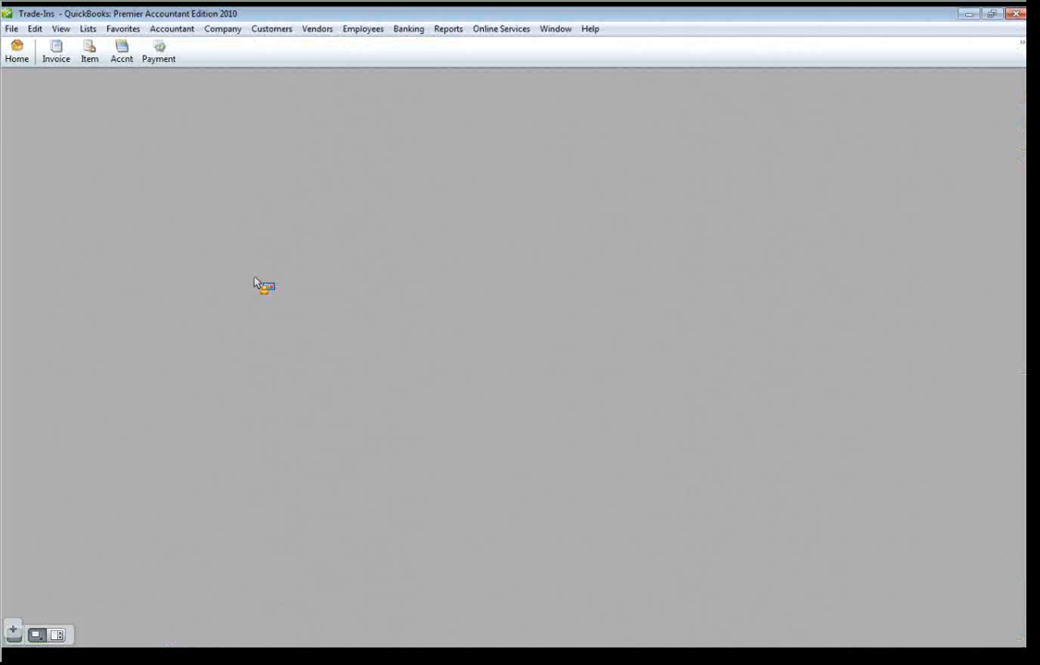
Start a new Nerd Enterprises invoice with the Audi R8, a 2400 warranty line and a 600.00 fees line.
{"action": "left_click", "coordinate": [56, 52]}
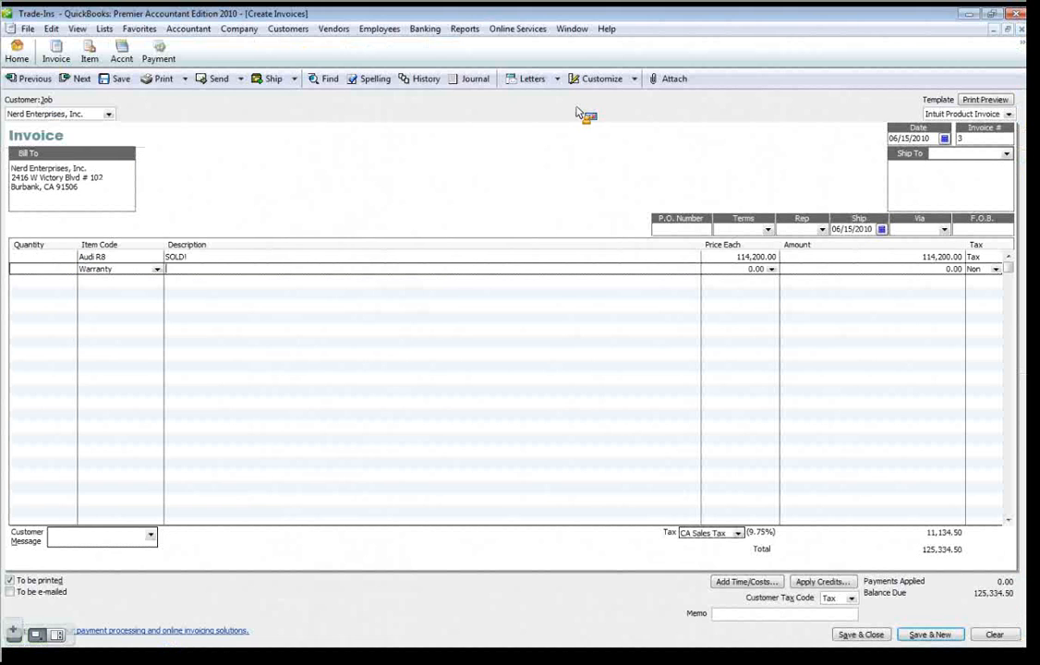
{"action": "type", "text": "2400"}
{"action": "left_click", "coordinate": [120, 280]}
{"action": "type", "text": "Fees"}
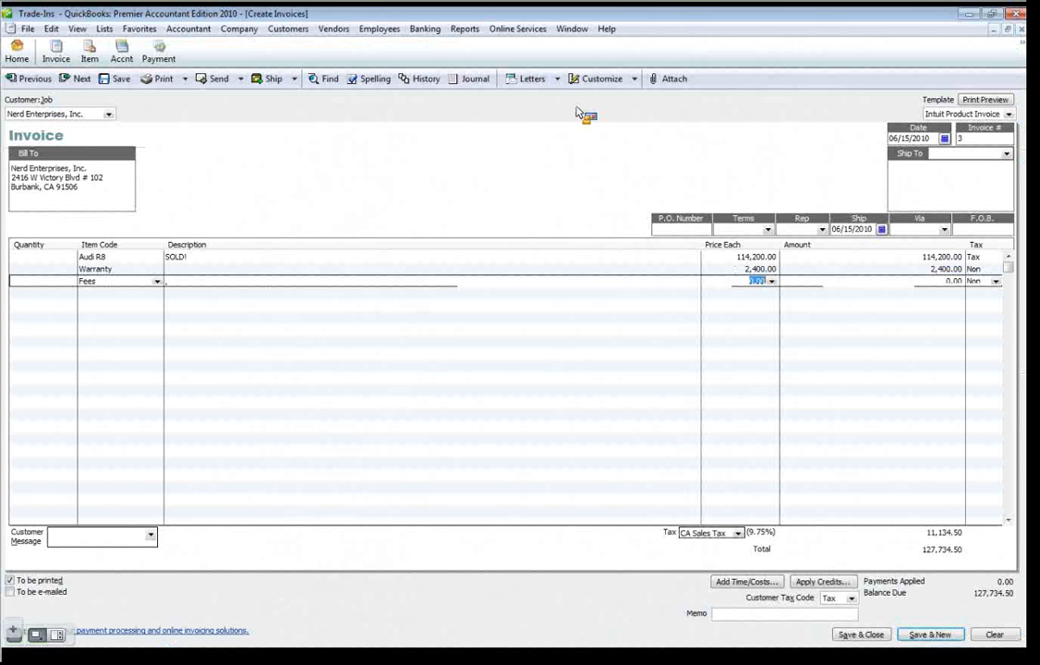
{"action": "type", "text": "600.00"}
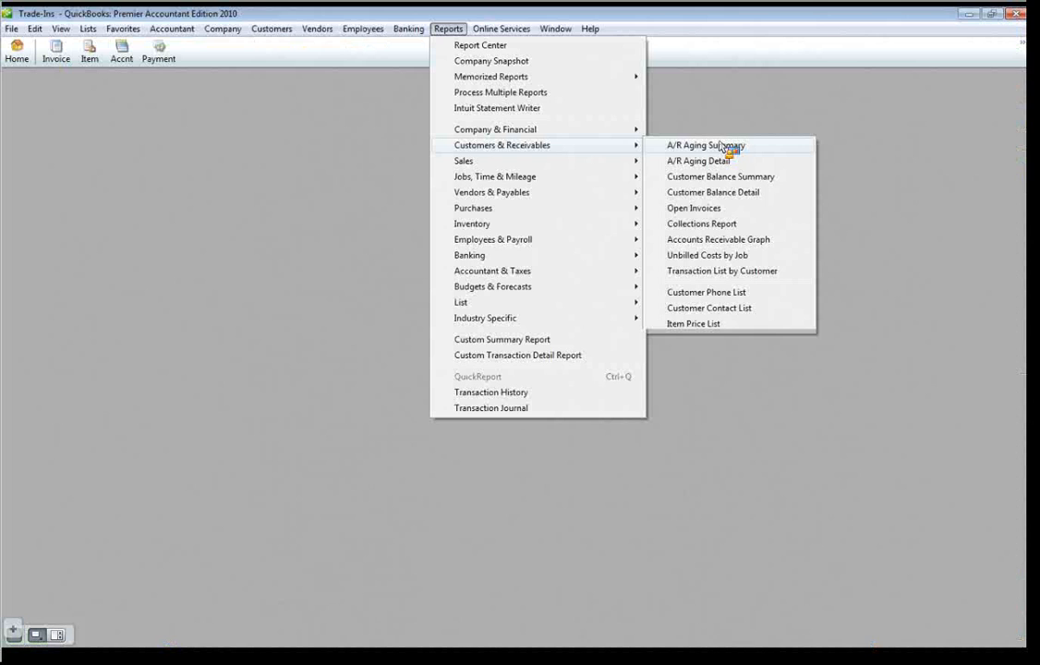
Show the Open Invoices report with 128,334.50 owed, then begin a customer payment.
{"action": "left_click", "coordinate": [695, 206]}
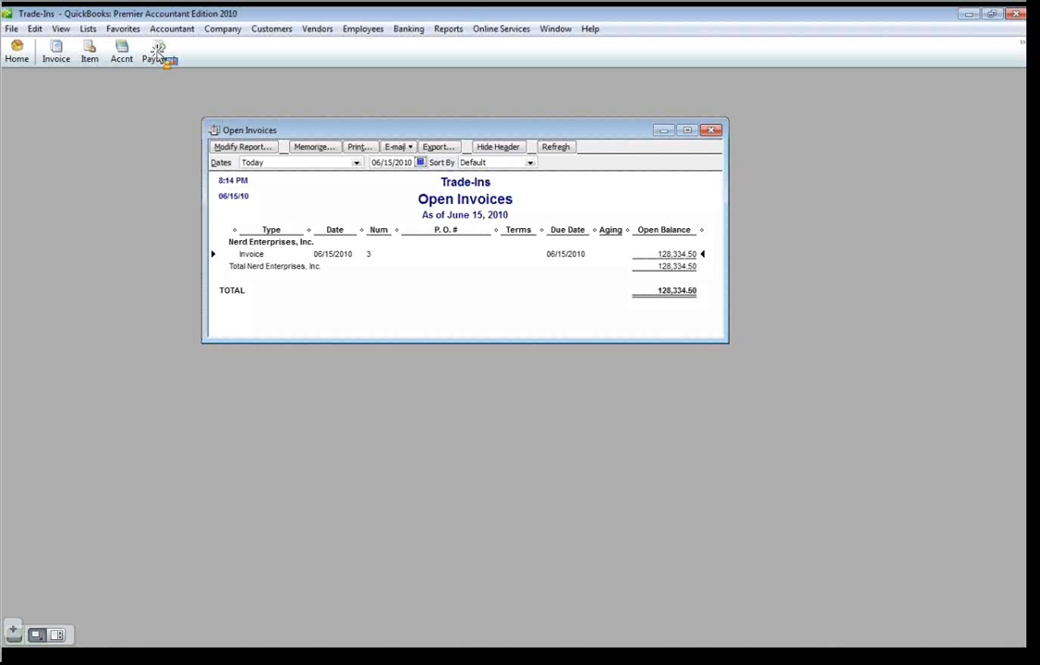
{"action": "left_click", "coordinate": [159, 52]}
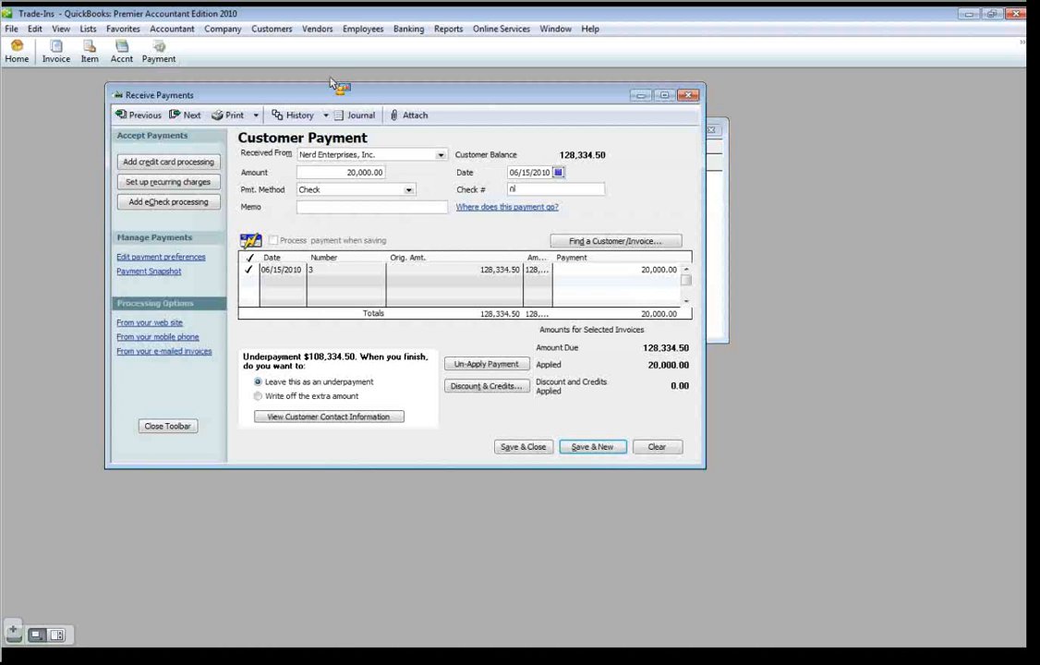
Record the 20,000.00 payment as check number 05596 against invoice 3.
{"action": "type", "text": "05596"}
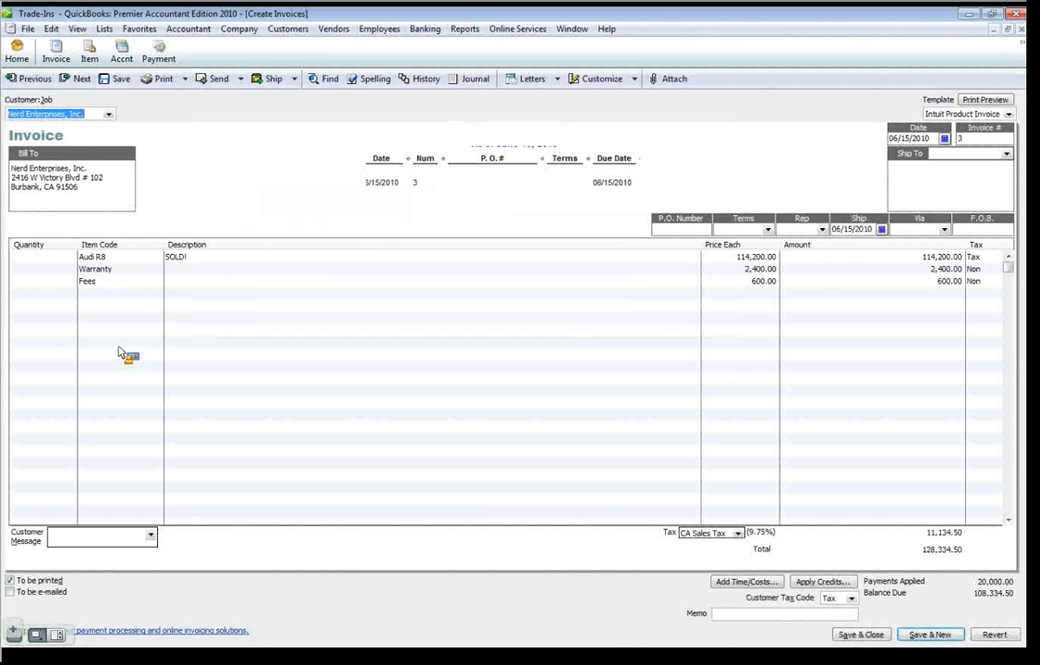
{"action": "mouse_move", "coordinate": [111, 314]}
{"action": "type", "text": "Trad"}
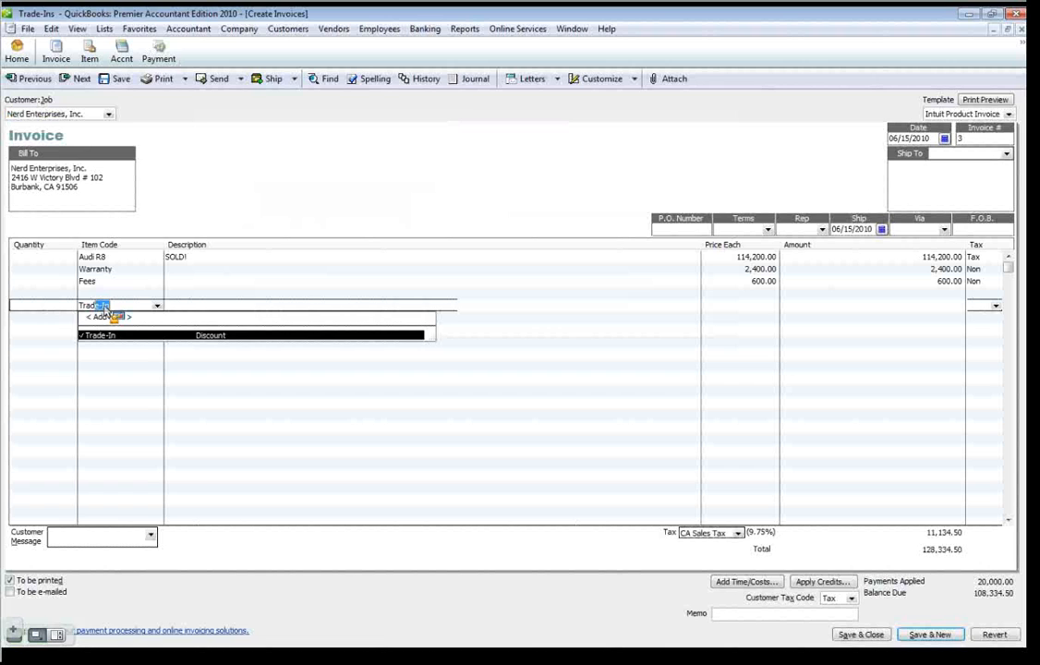
Add a Trade-In line item to invoice 3 and begin entering its amount.
{"action": "left_click", "coordinate": [97, 334]}
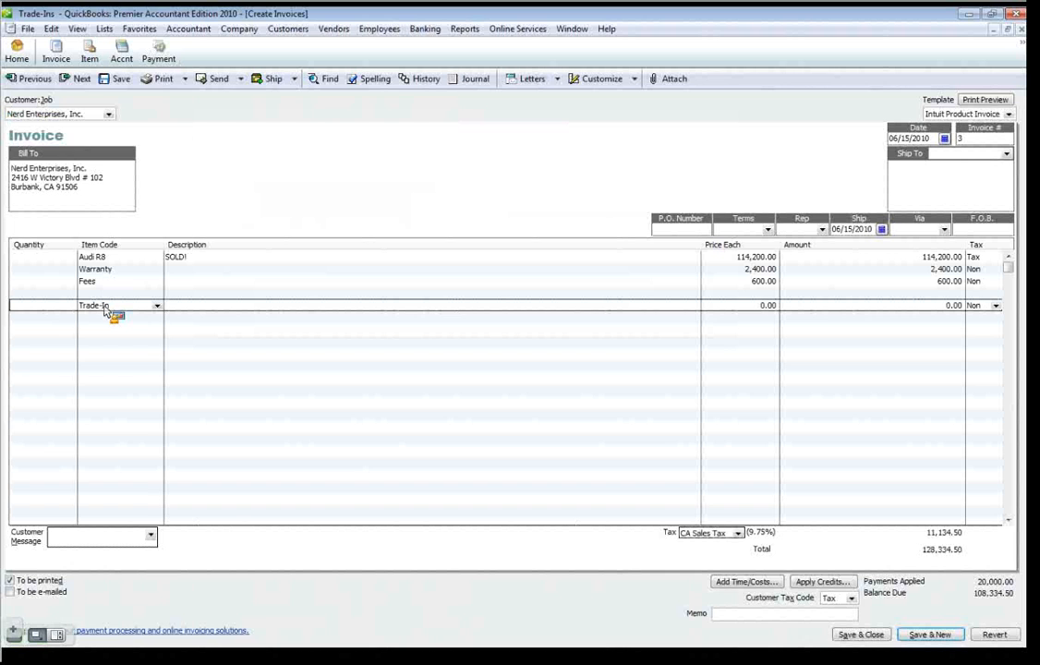
{"action": "type", "text": "100"}
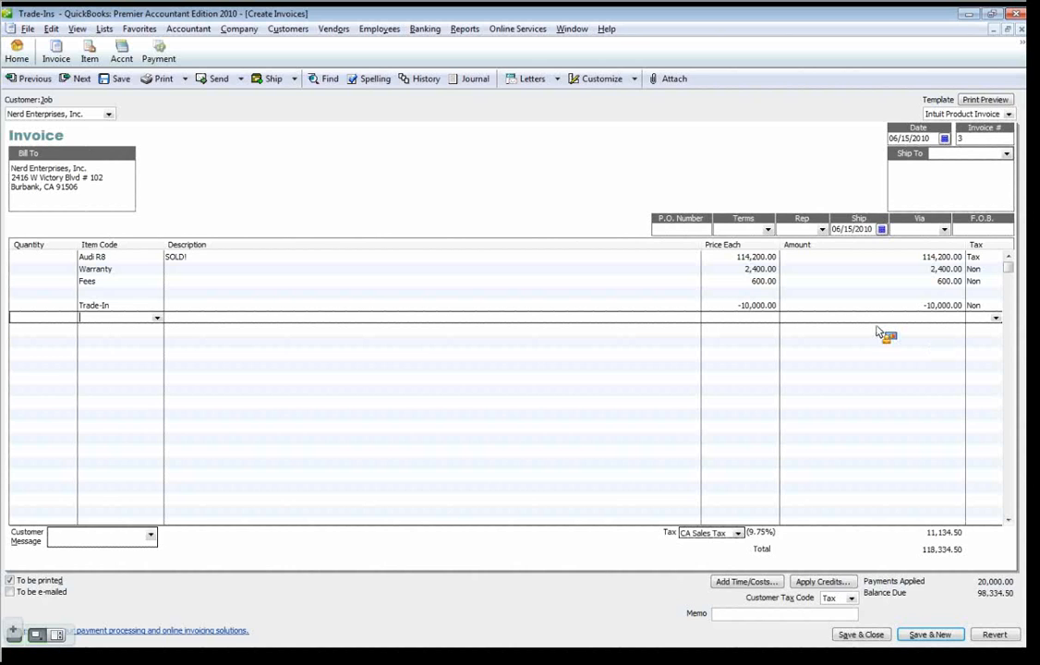
{"action": "mouse_move", "coordinate": [189, 311]}
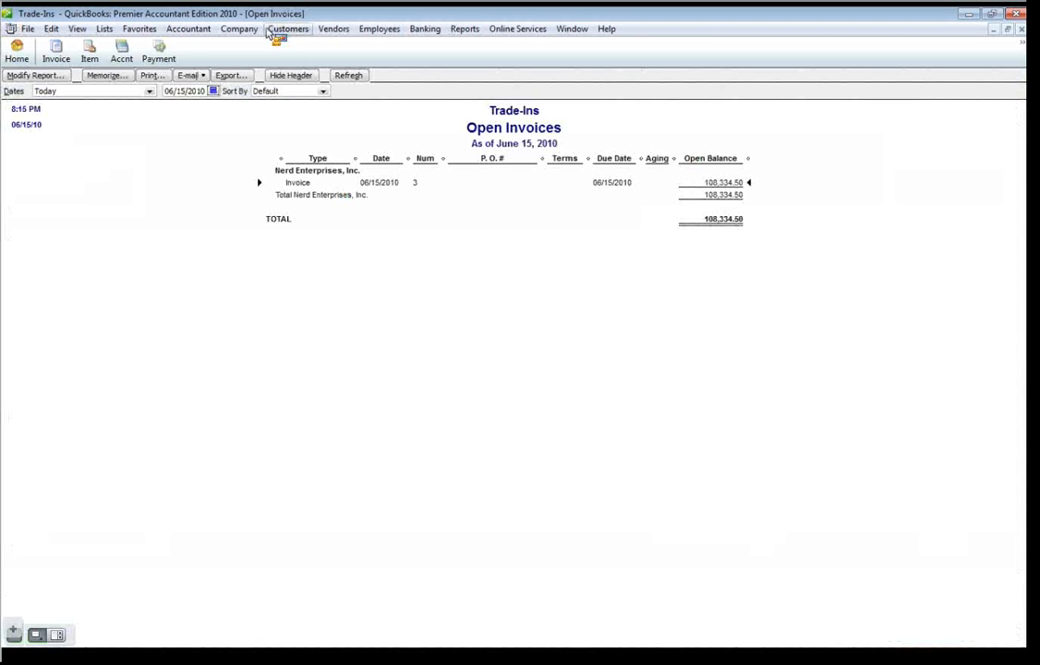
Journal 10,000.00 from Accounts Receivable (Nerd Enterprises) to Trade-In Inventory and save it.
{"action": "left_click", "coordinate": [288, 30]}
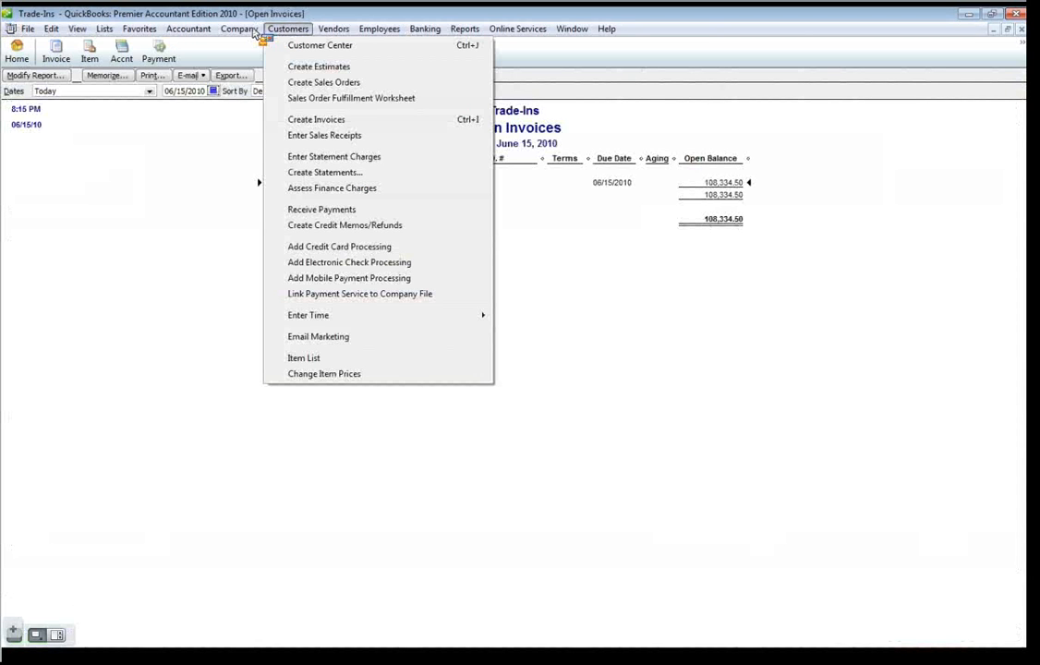
{"action": "mouse_move", "coordinate": [296, 249]}
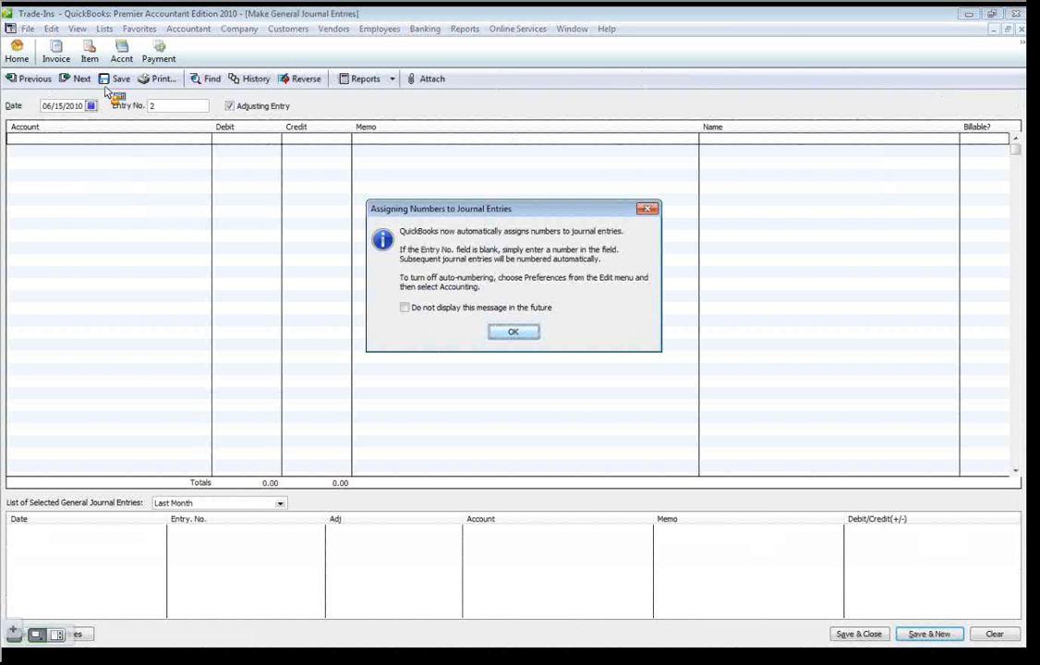
{"action": "mouse_move", "coordinate": [447, 152]}
{"action": "type", "text": "Account"}
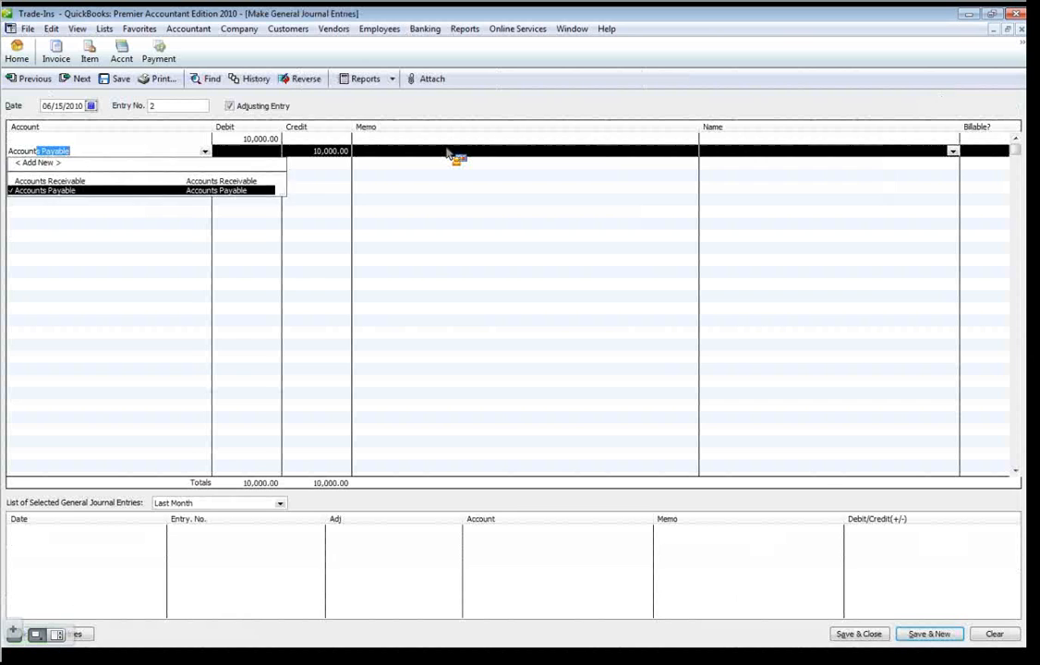
{"action": "left_click", "coordinate": [49, 181]}
{"action": "type", "text": "detailed notes"}
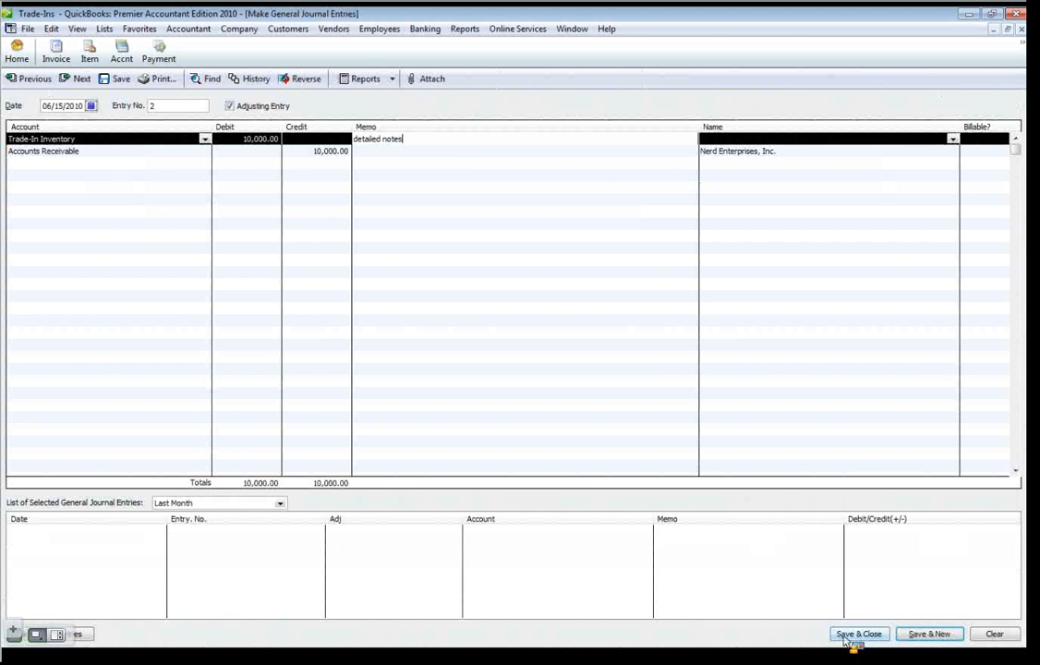
{"action": "left_click", "coordinate": [859, 633]}
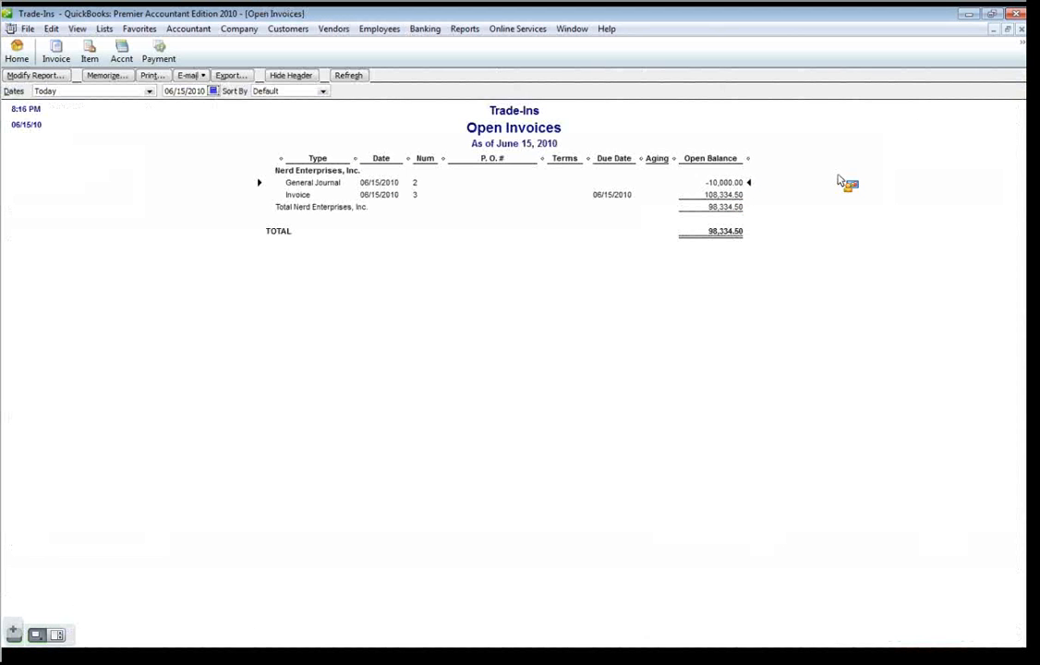
{"action": "mouse_move", "coordinate": [159, 51]}
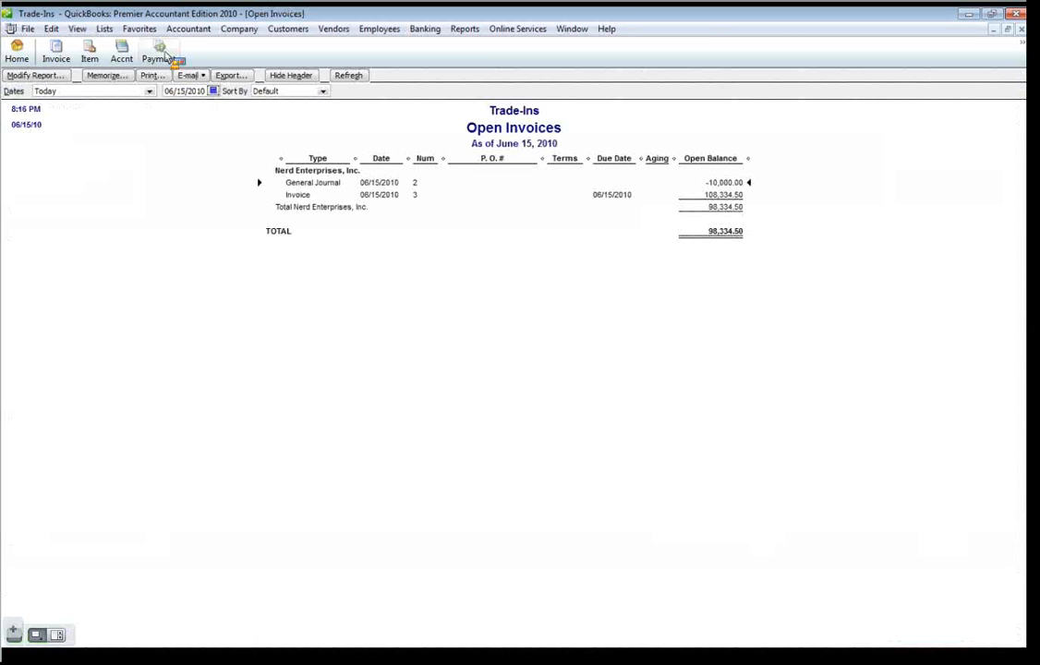
Bring up a blank Receive Payments form and look at its credits area.
{"action": "left_click", "coordinate": [158, 52]}
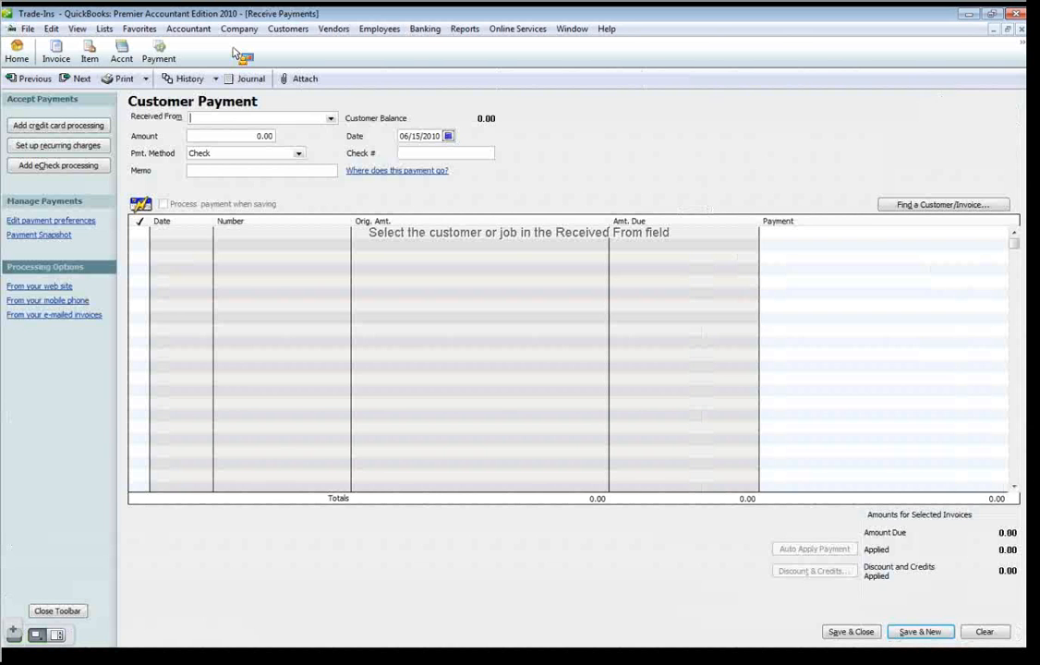
{"action": "left_click", "coordinate": [813, 569]}
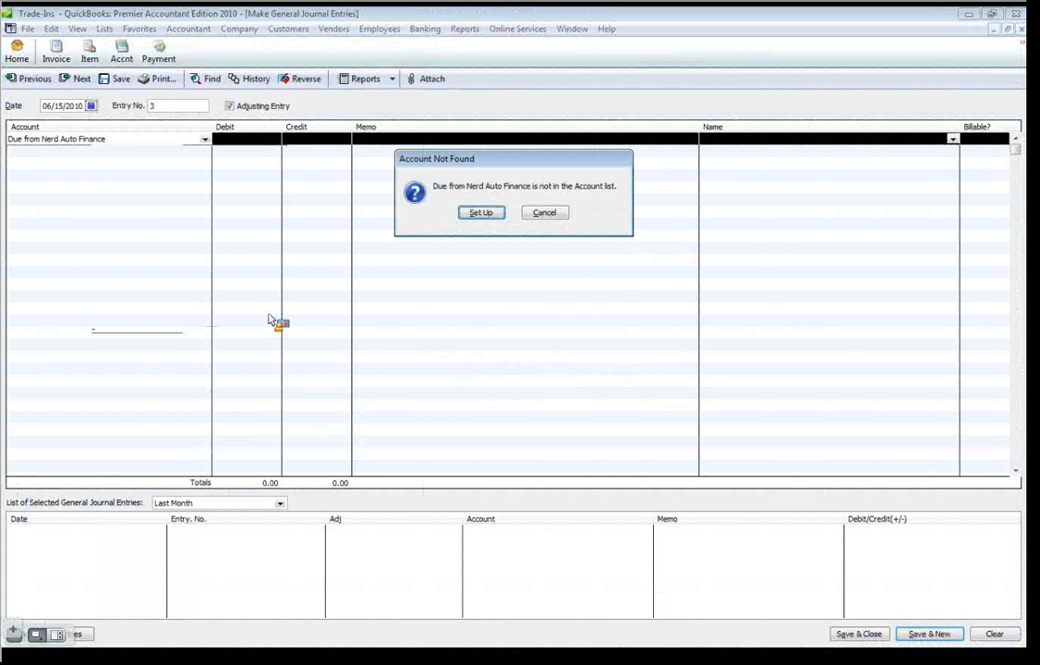
{"action": "mouse_move", "coordinate": [182, 252]}
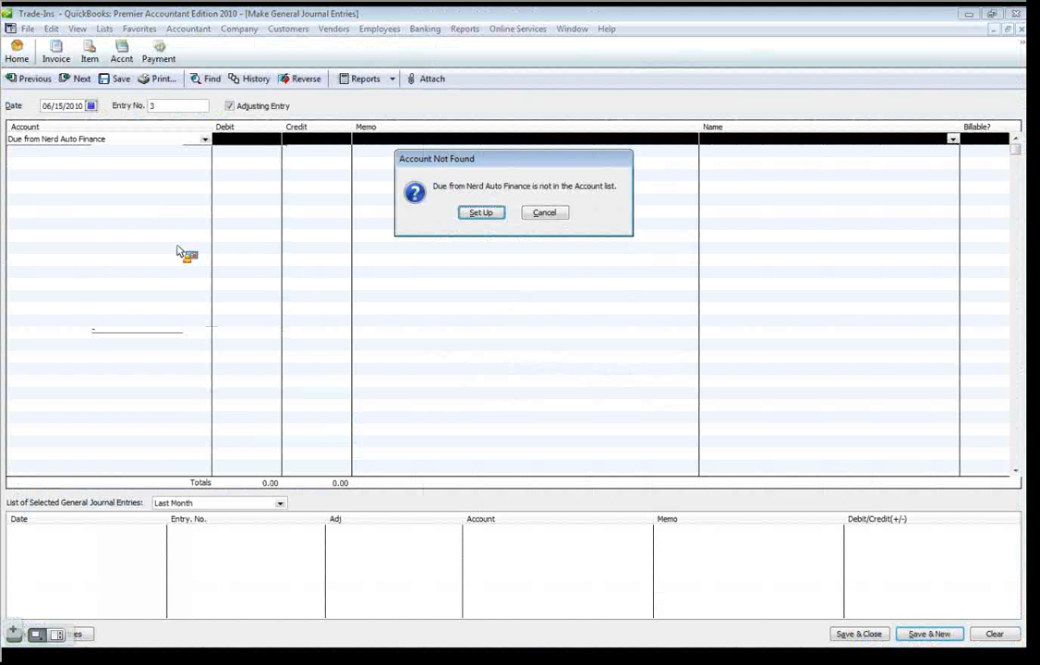
Set up the new Due from Nerd Auto Finance account for the 98,334.50 journal entry.
{"action": "left_click", "coordinate": [481, 213]}
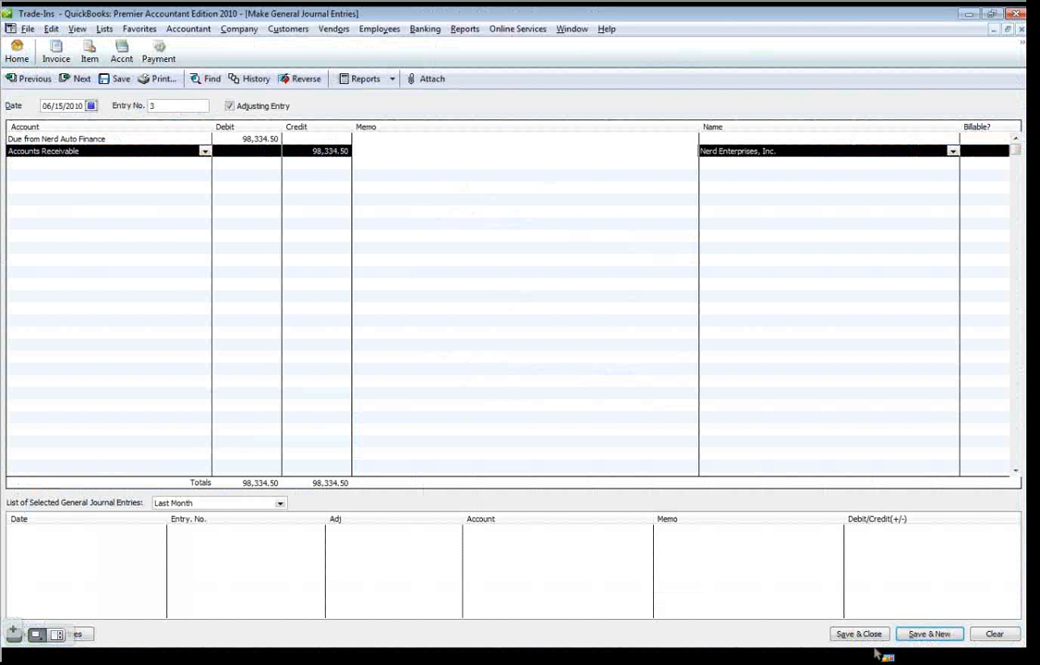
Save the finance journal entry and apply Nerd Enterprises' 98,334.50 credit to invoice 3.
{"action": "left_click", "coordinate": [159, 52]}
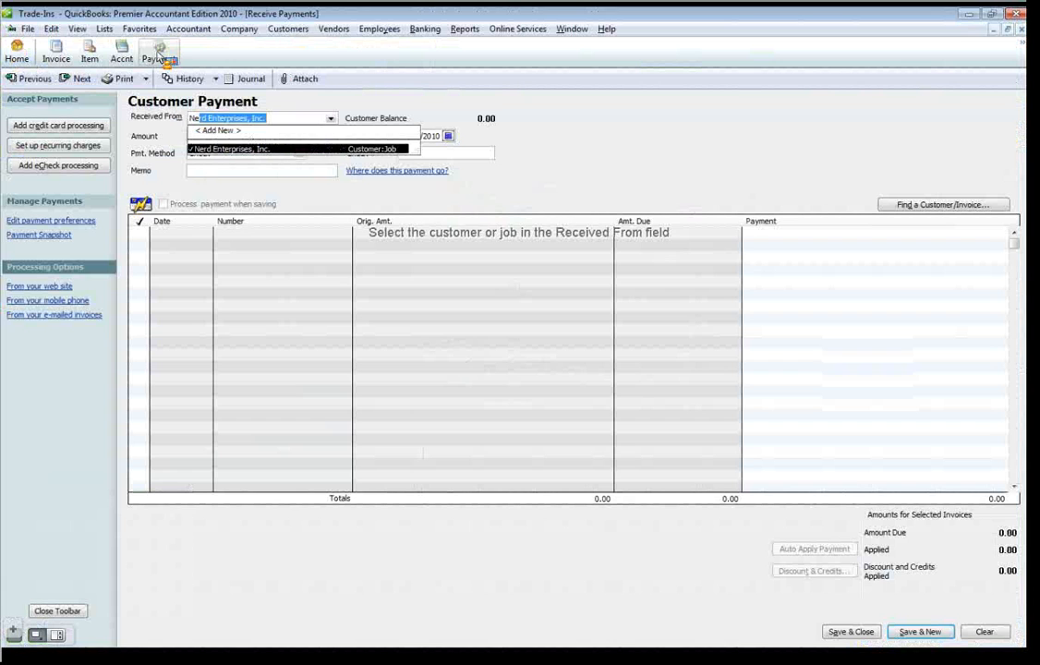
{"action": "left_click", "coordinate": [229, 148]}
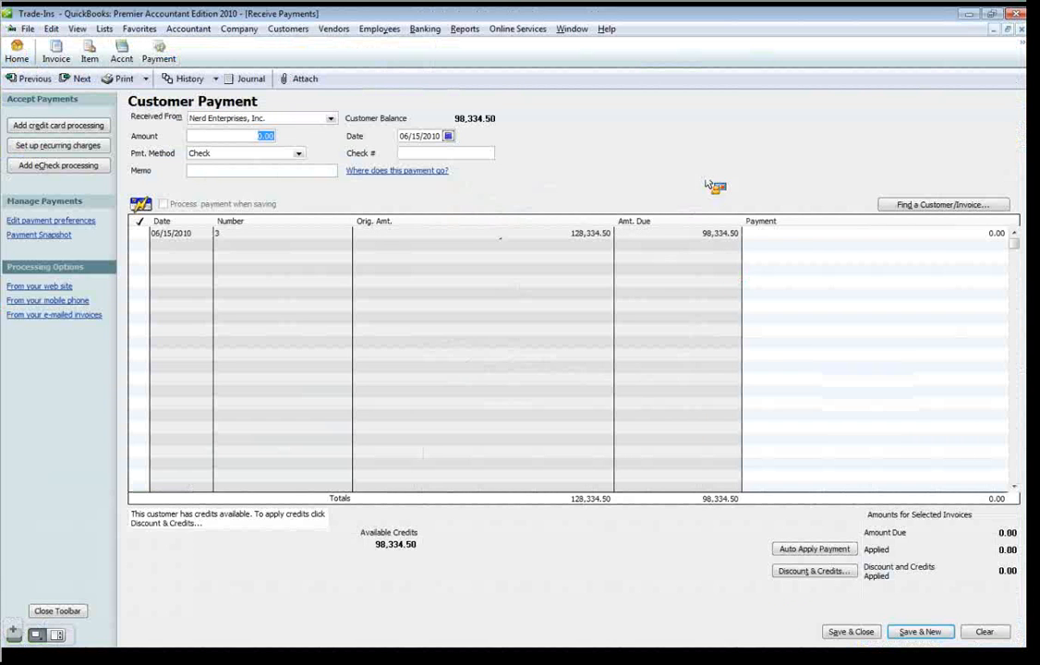
{"action": "mouse_move", "coordinate": [542, 286]}
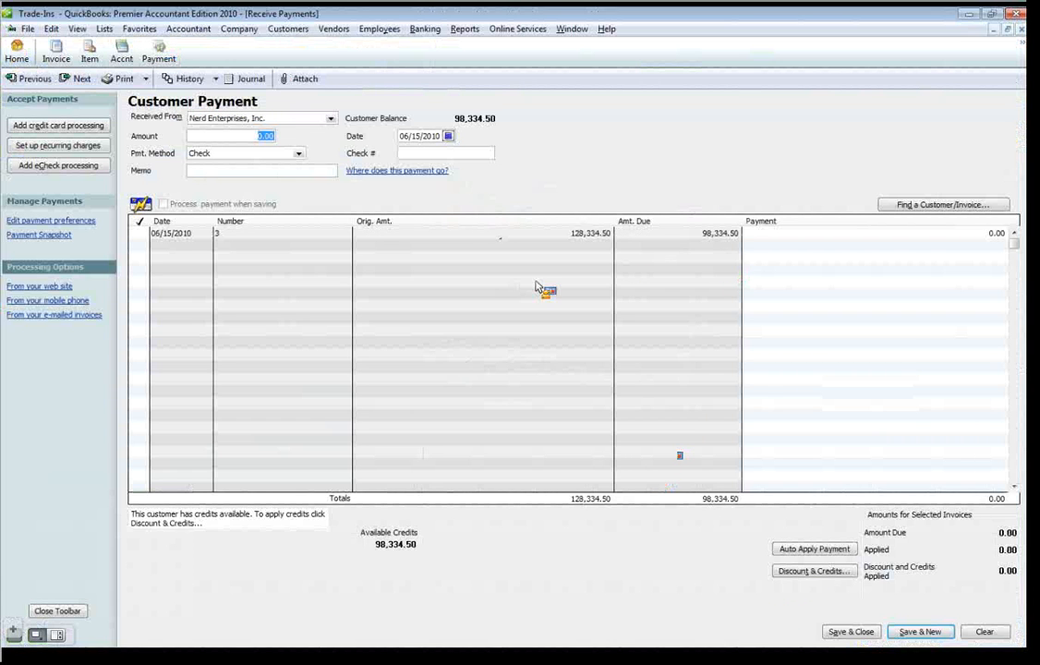
{"action": "left_click", "coordinate": [813, 571]}
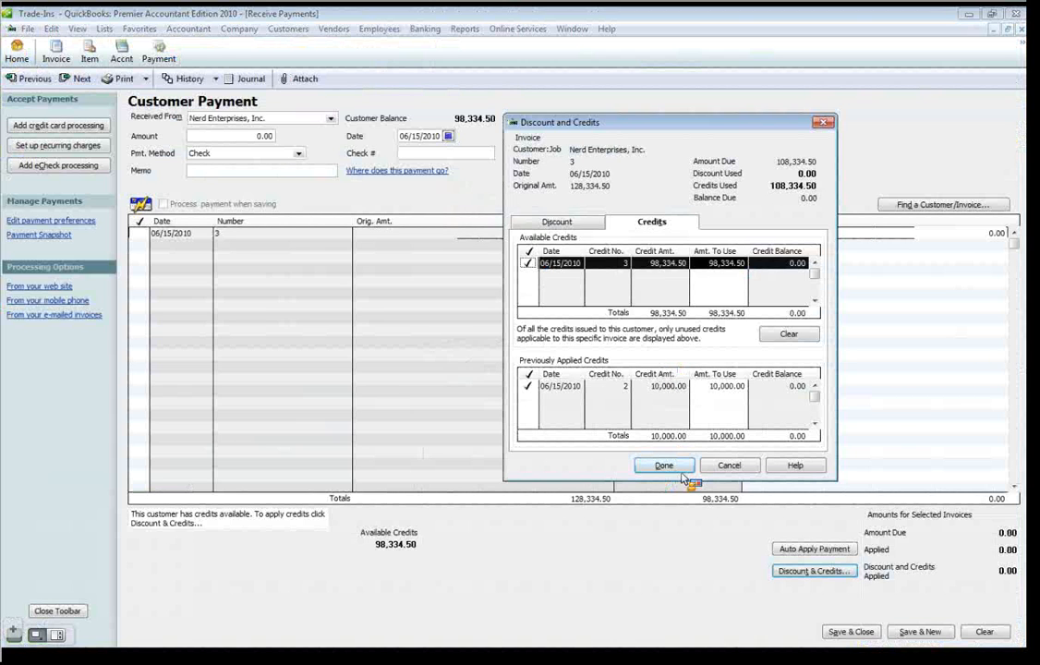
{"action": "left_click", "coordinate": [664, 465]}
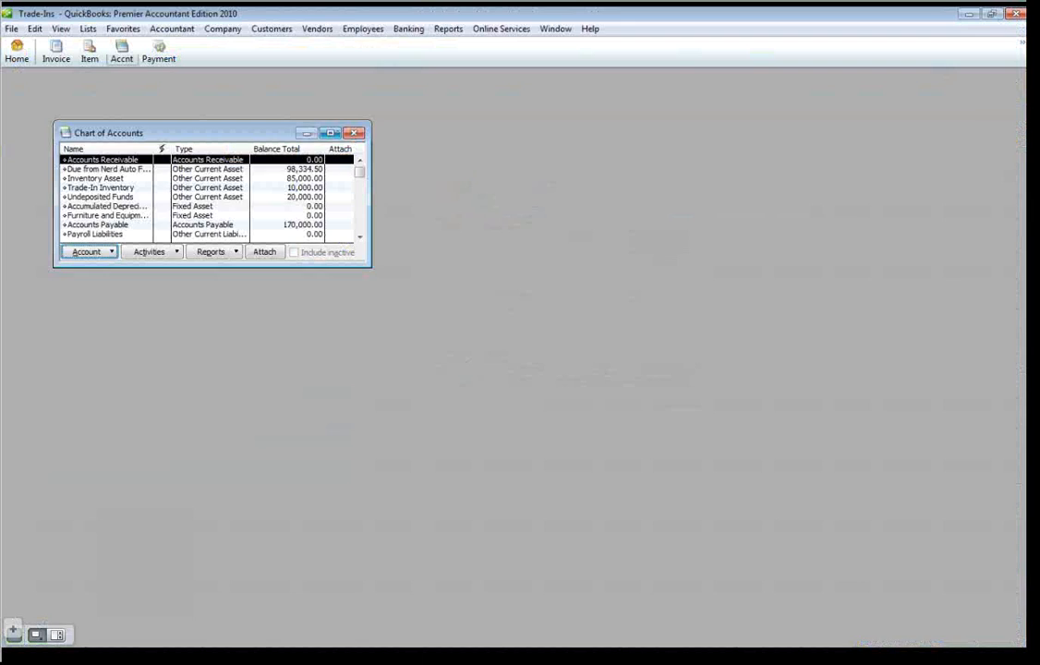
Maximize the chart of accounts to review Accounts Receivable 0.00 and Due from Nerd Auto Finance 98,334.50.
{"action": "left_click", "coordinate": [329, 133]}
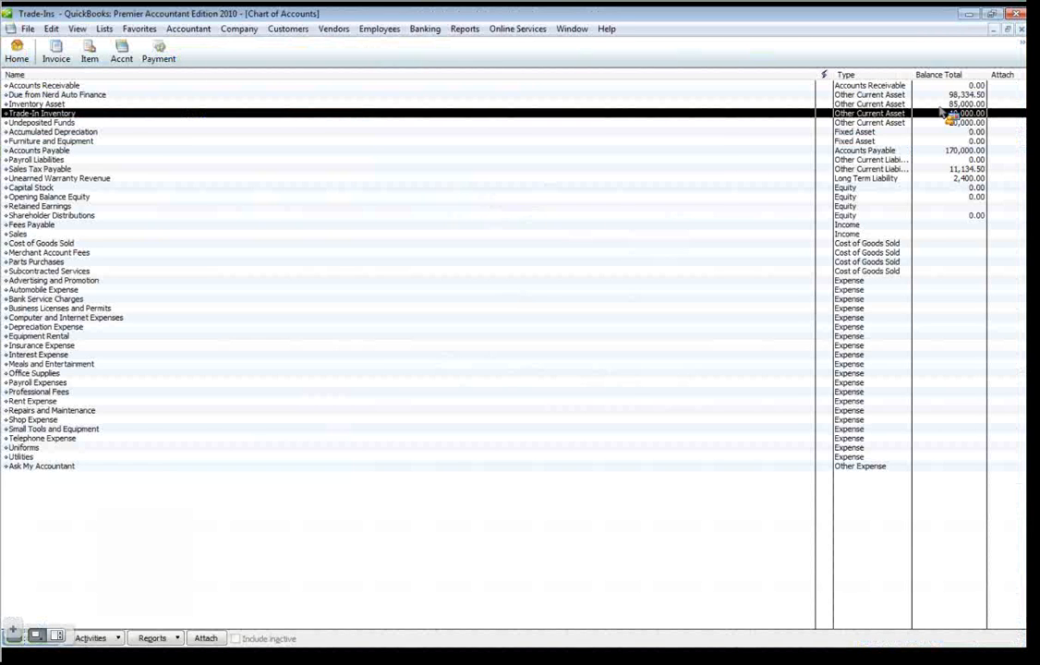
{"action": "mouse_move", "coordinate": [959, 130]}
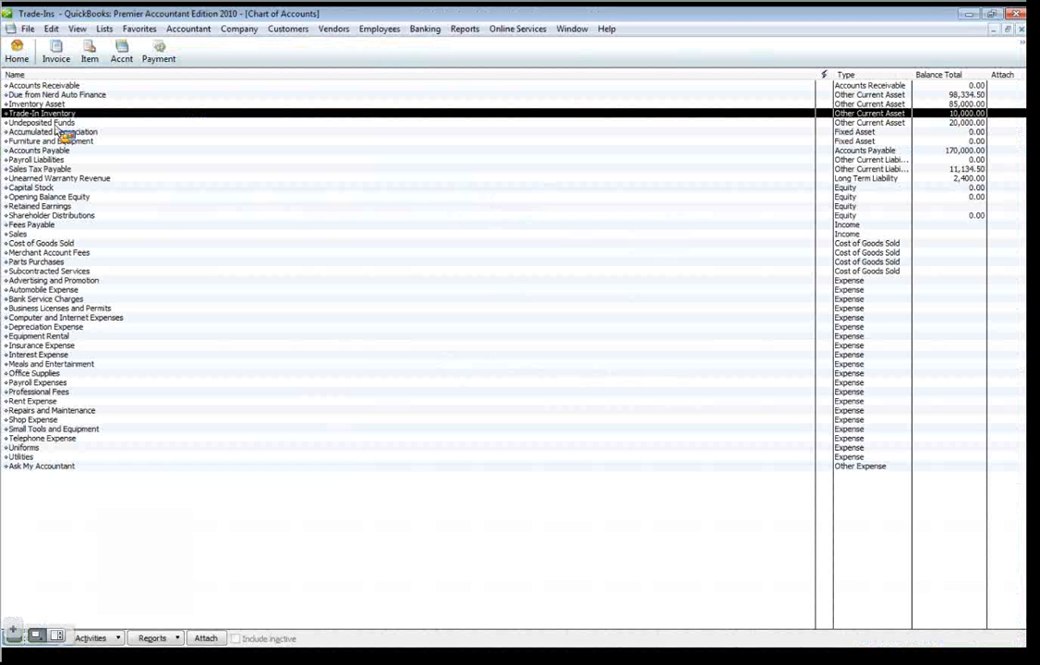
{"action": "left_click", "coordinate": [40, 122]}
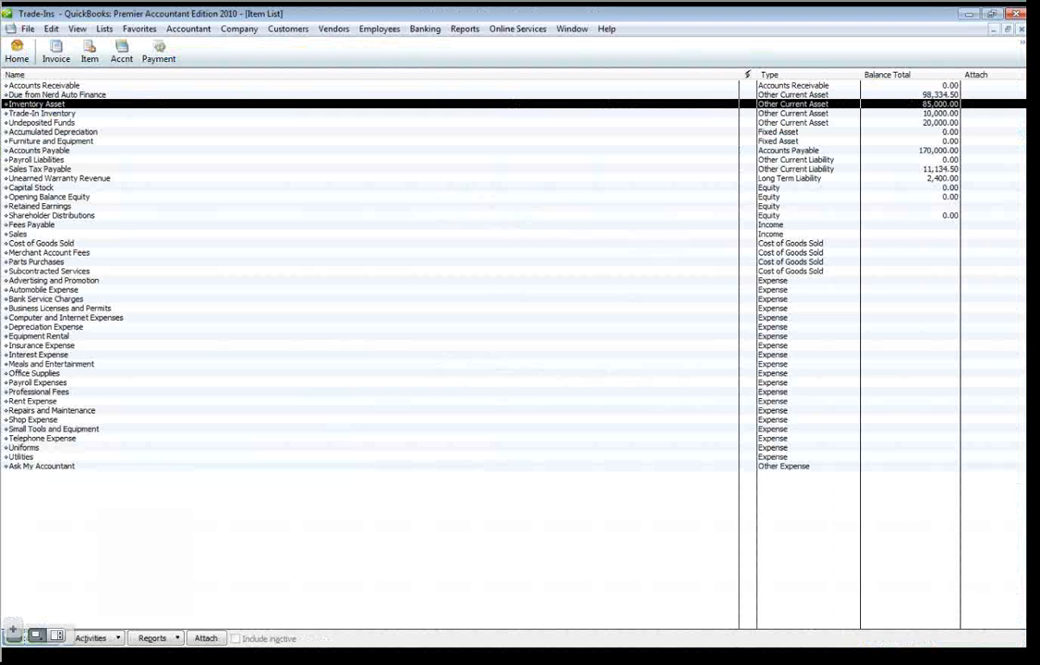
{"action": "mouse_move", "coordinate": [534, 125]}
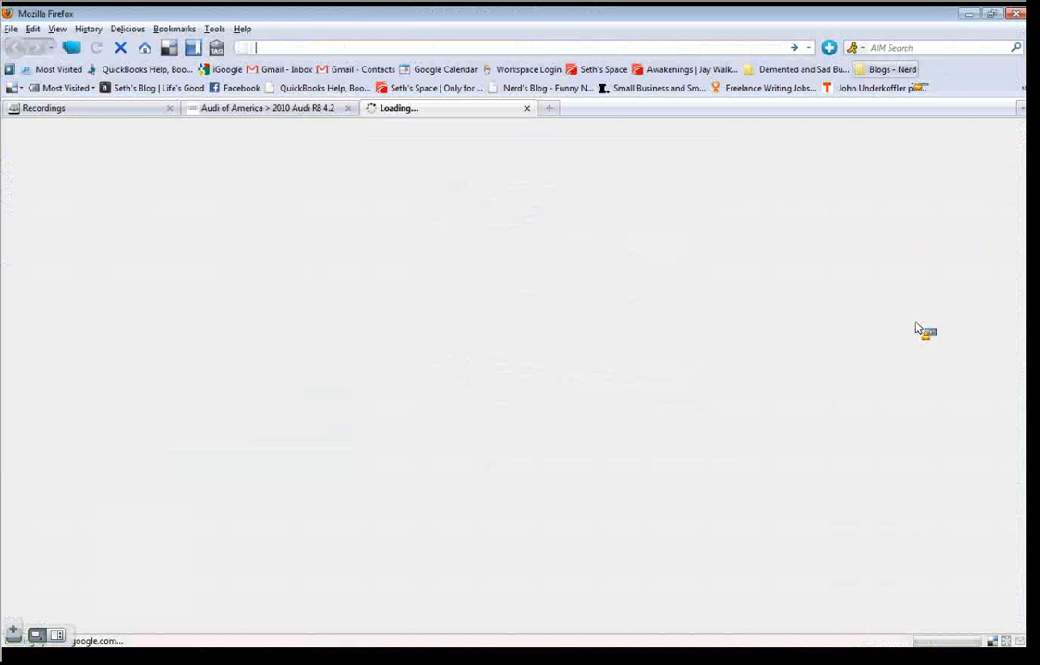
Load the Nerd's Blog home page from the Firefox bookmark.
{"action": "left_click", "coordinate": [885, 70]}
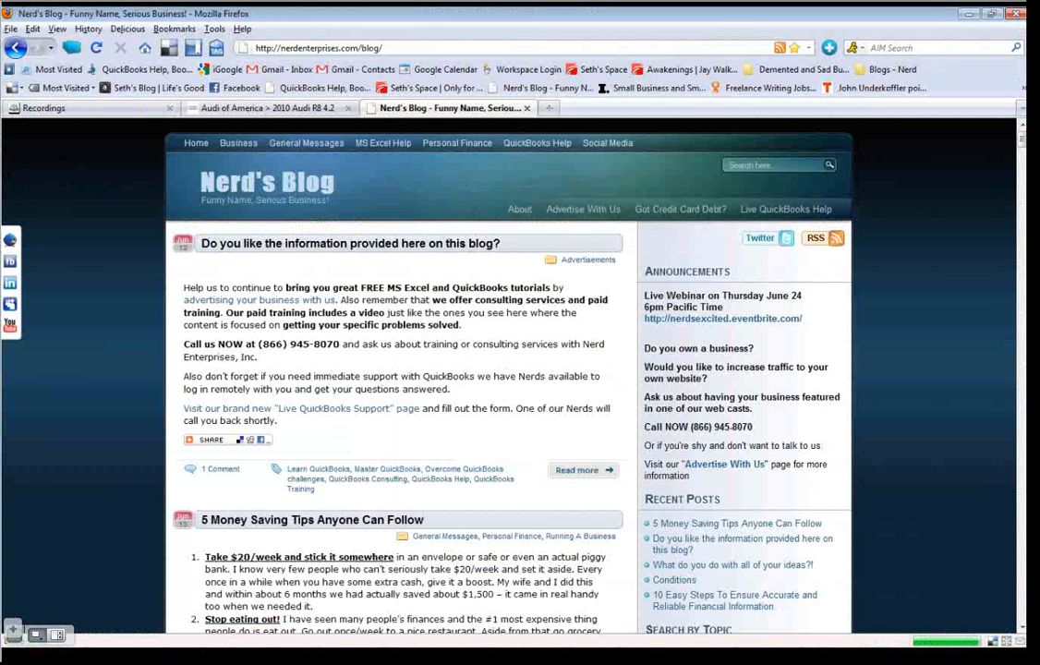
{"action": "mouse_move", "coordinate": [719, 18]}
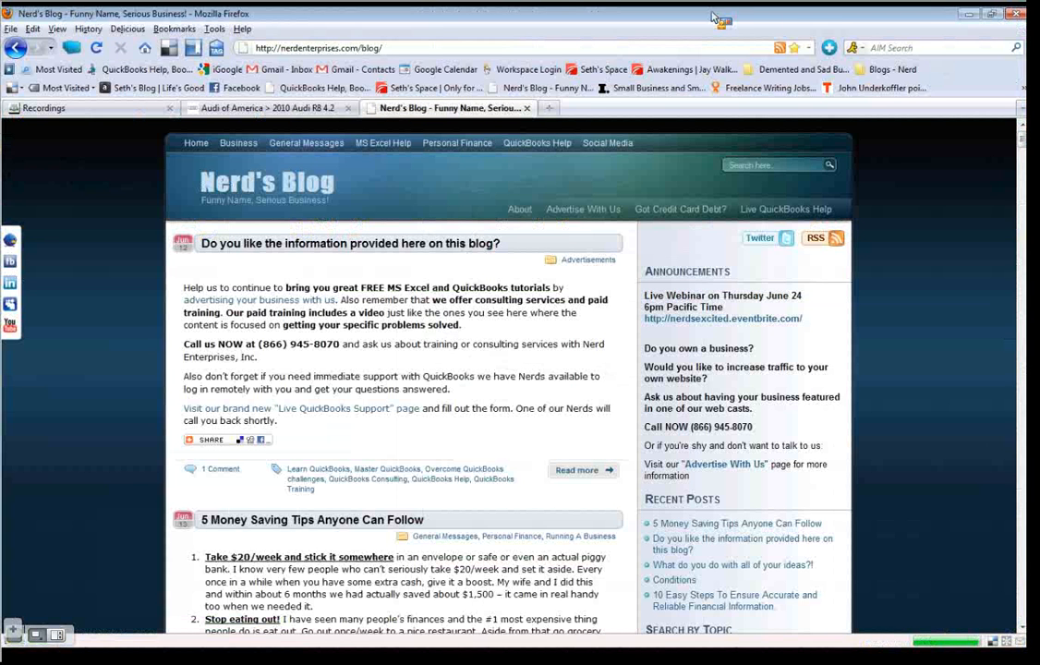